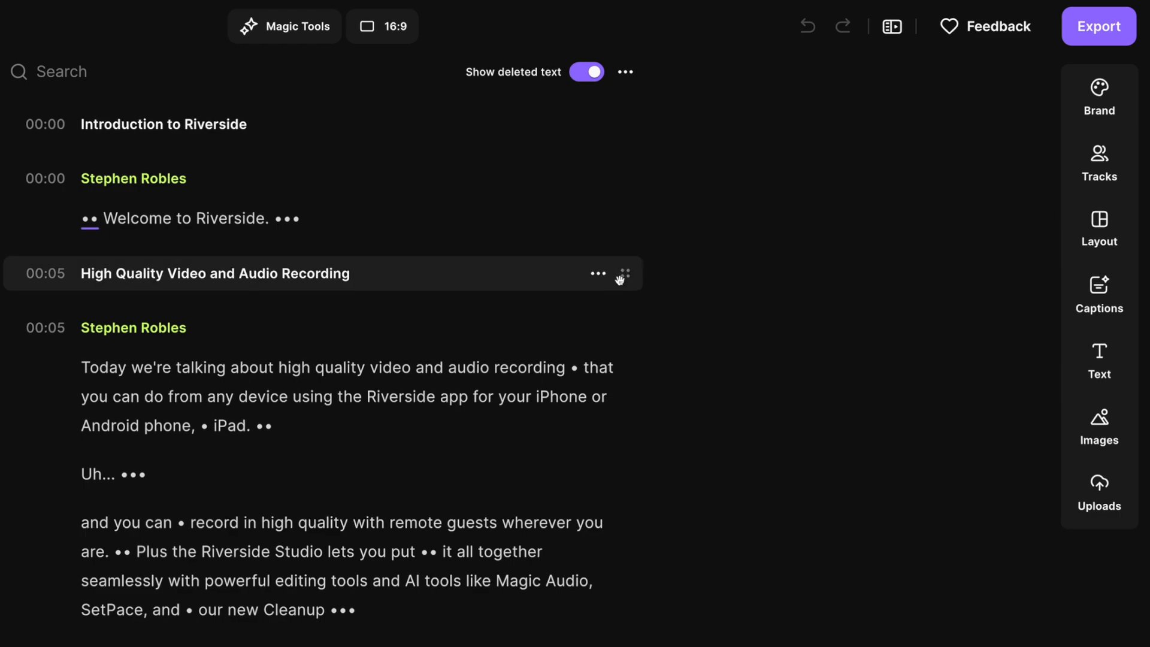
Step: Return from the editor to the Top Secret recording's overview page
click(892, 25)
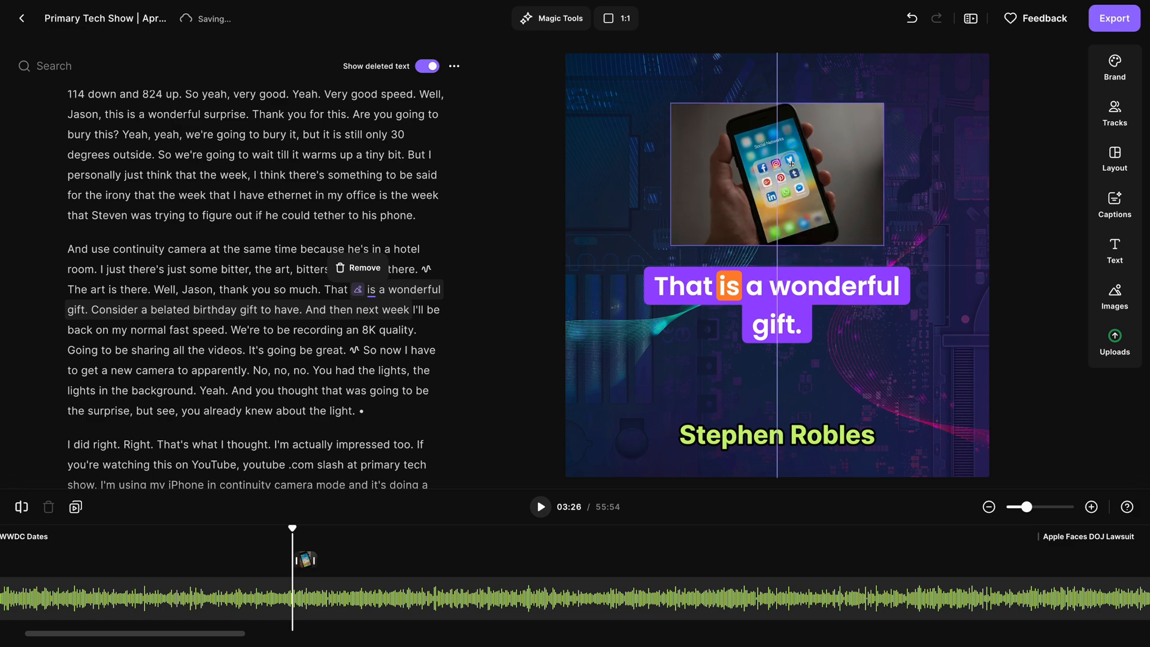
click(776, 174)
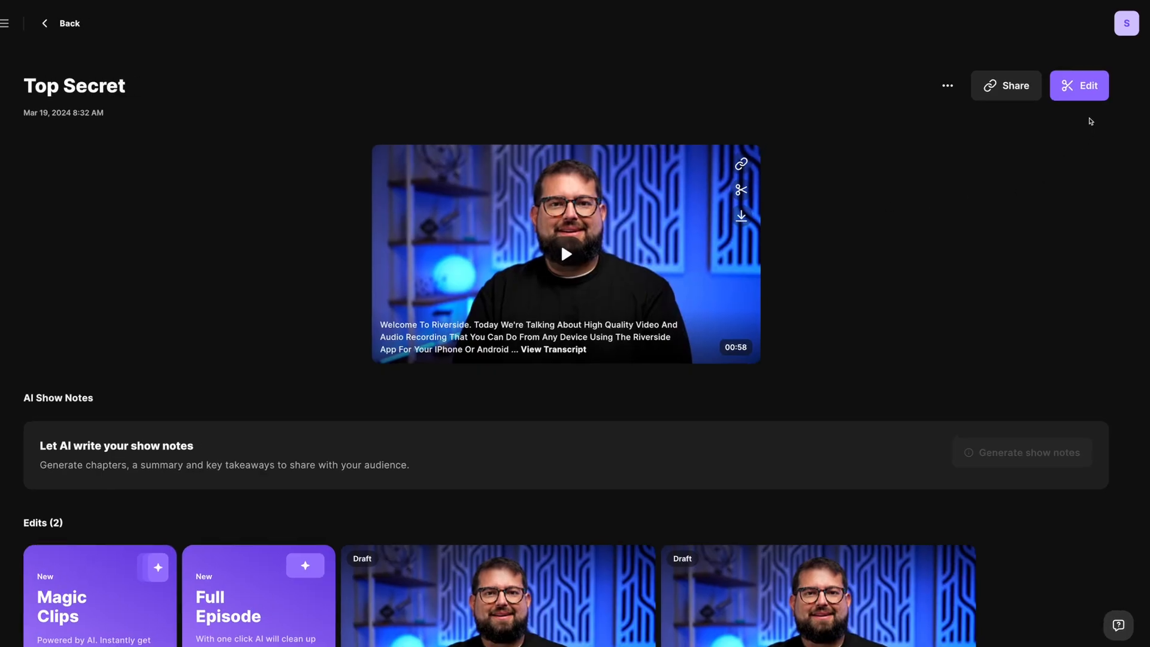
Step: Create a new edit of Top Secret and delete the 'Uh…' filler line from the transcript
click(1078, 85)
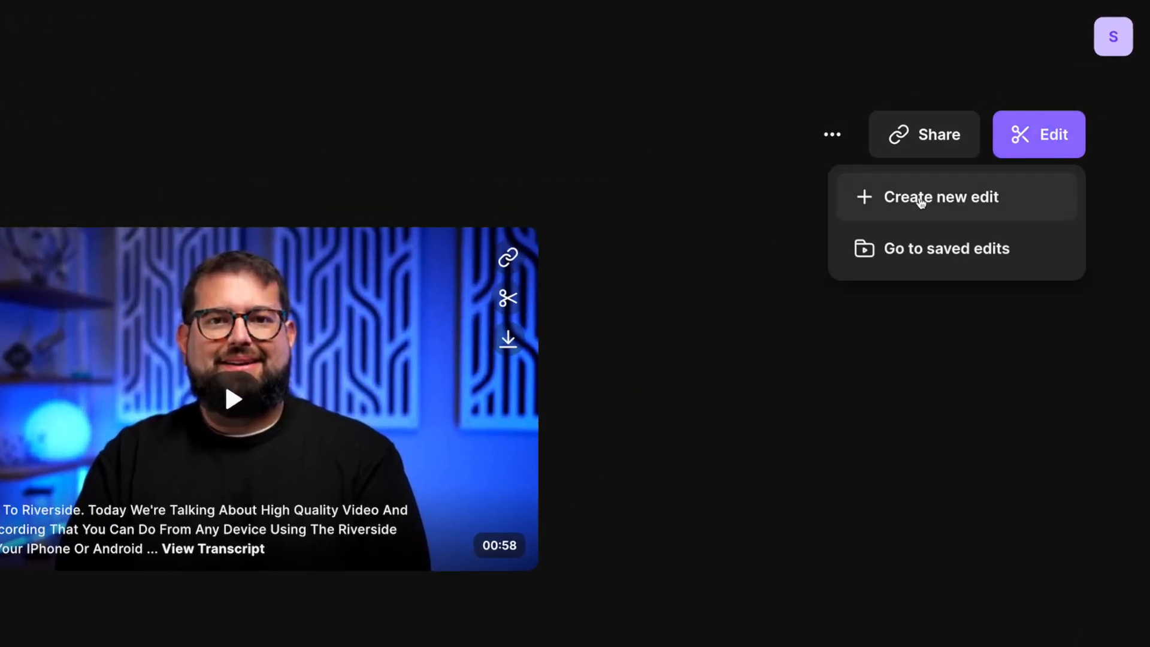
click(942, 196)
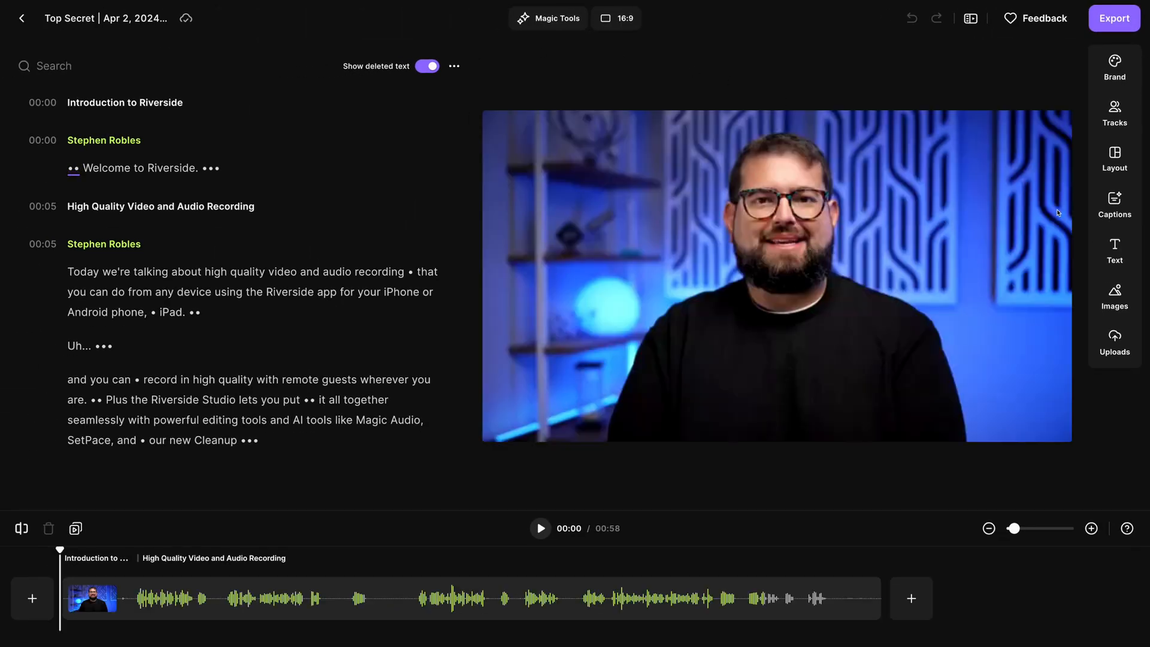
click(1114, 296)
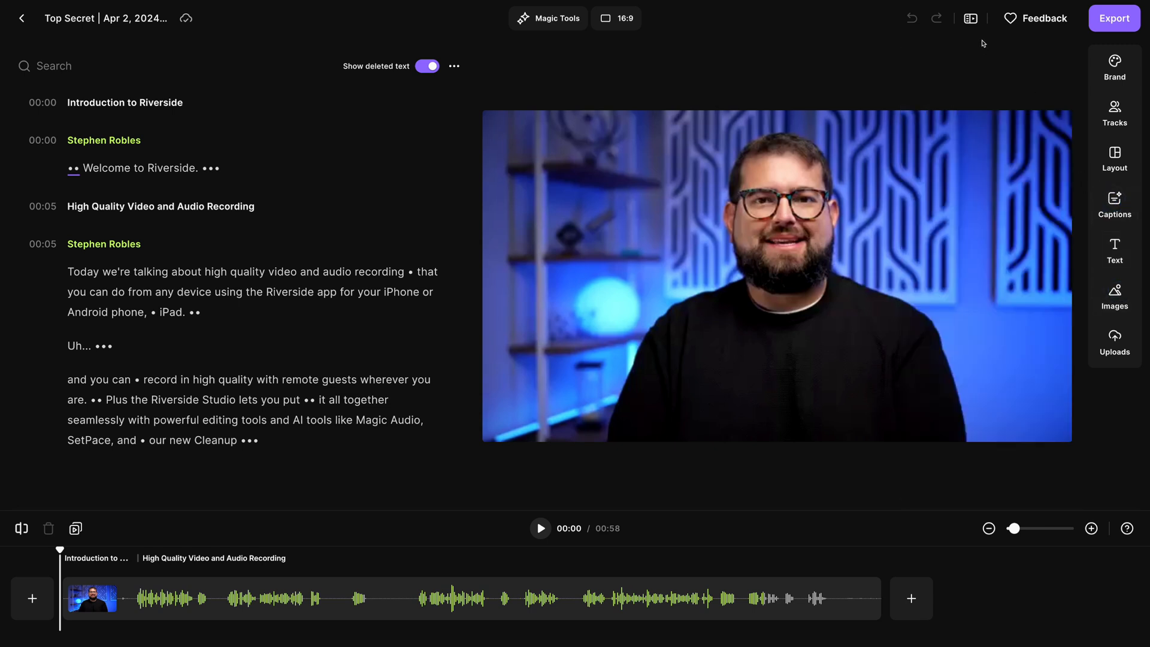
click(969, 18)
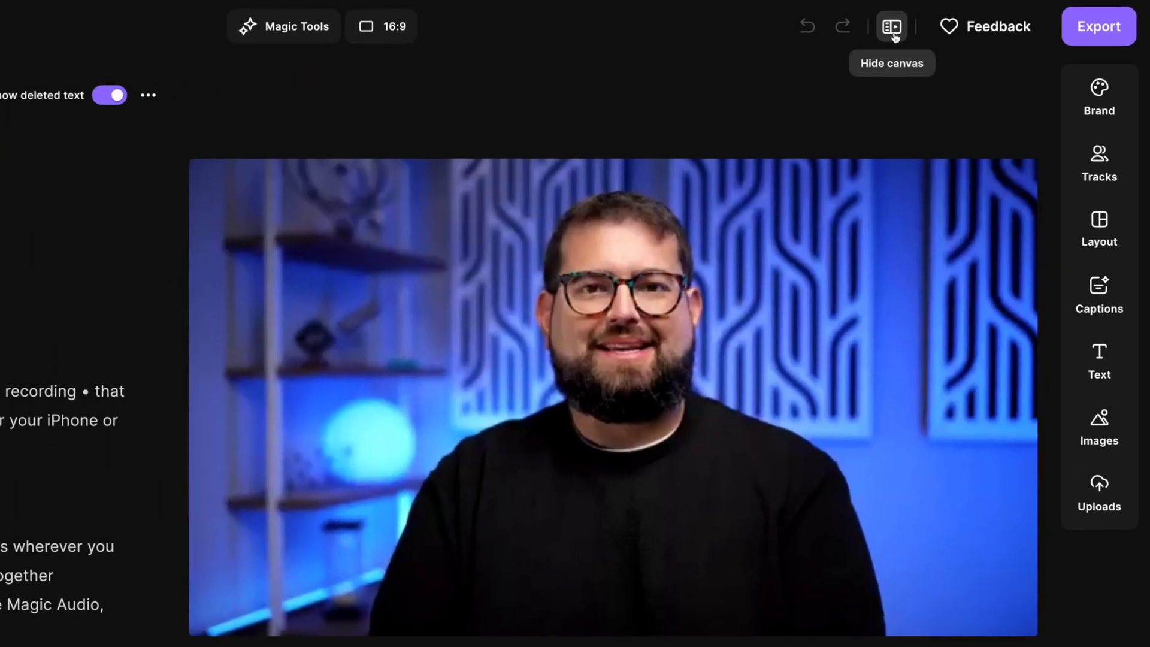
click(891, 25)
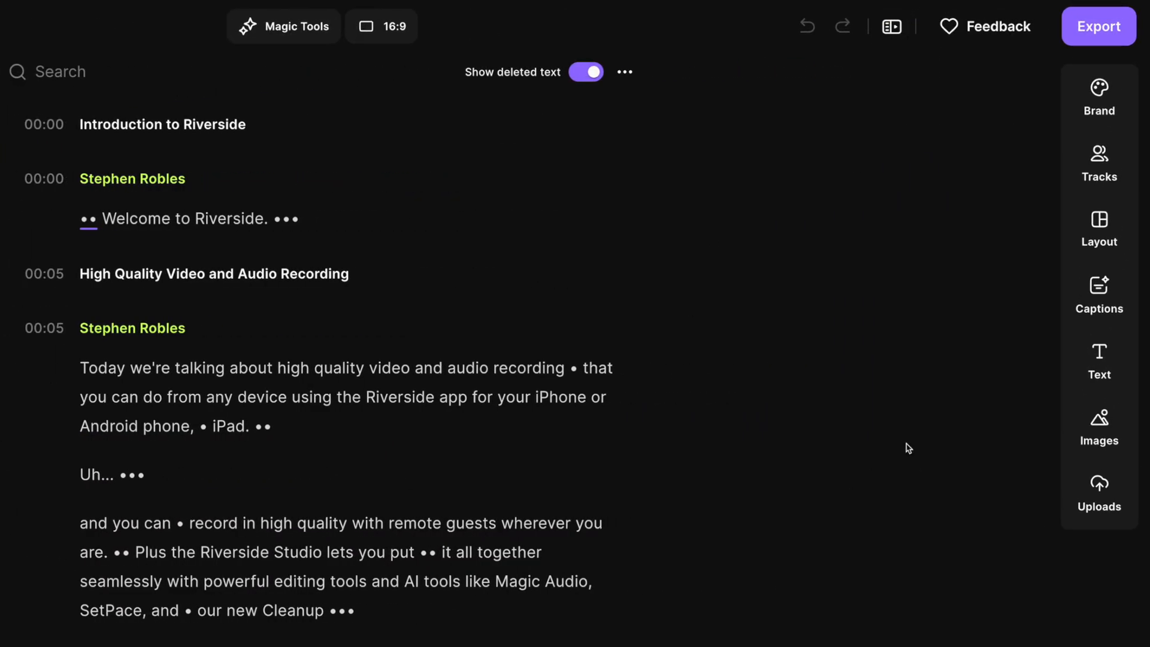
double_click(309, 397)
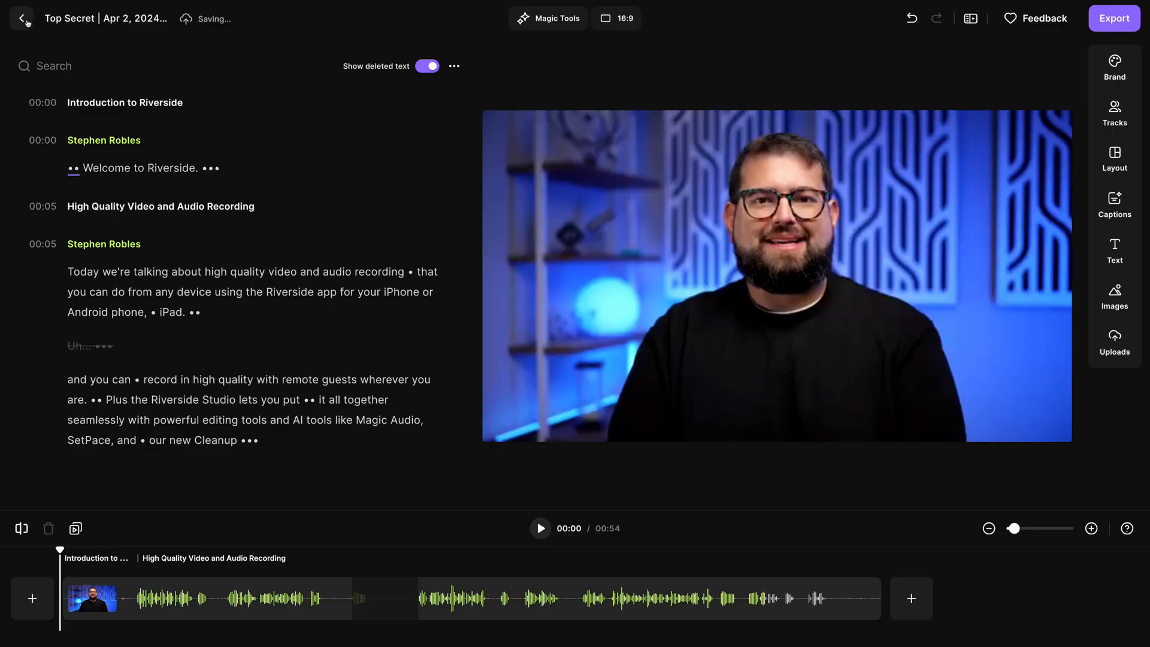
Step: Go back to the recordings library and open the Primary Tech Show recording
click(22, 18)
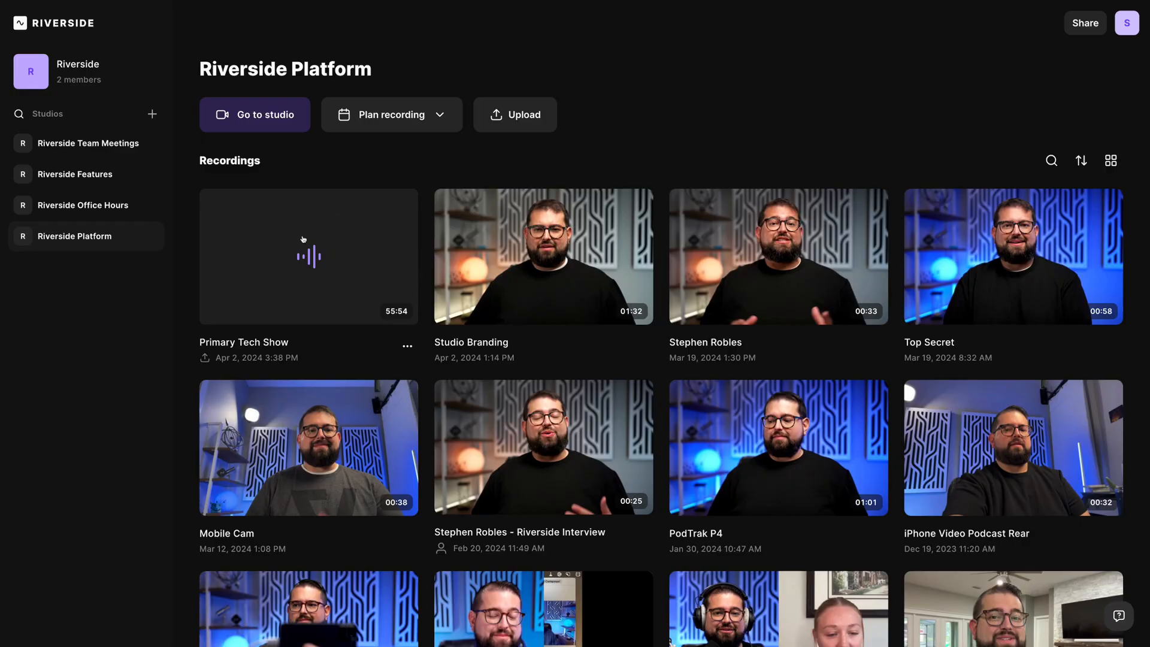
click(515, 115)
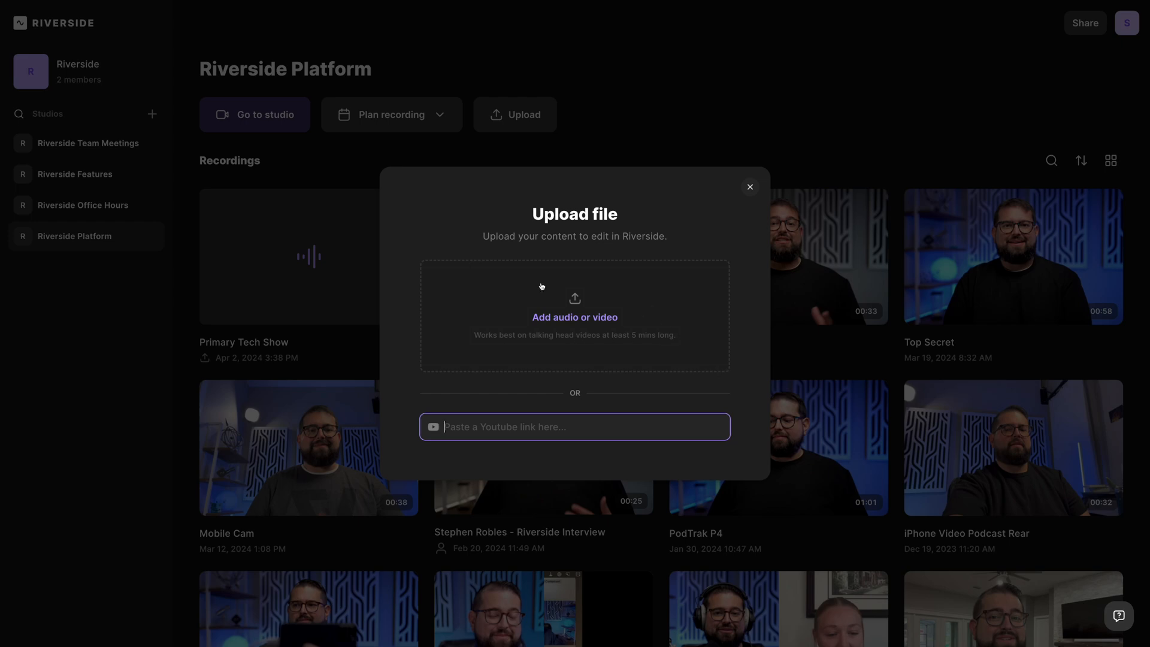
click(750, 187)
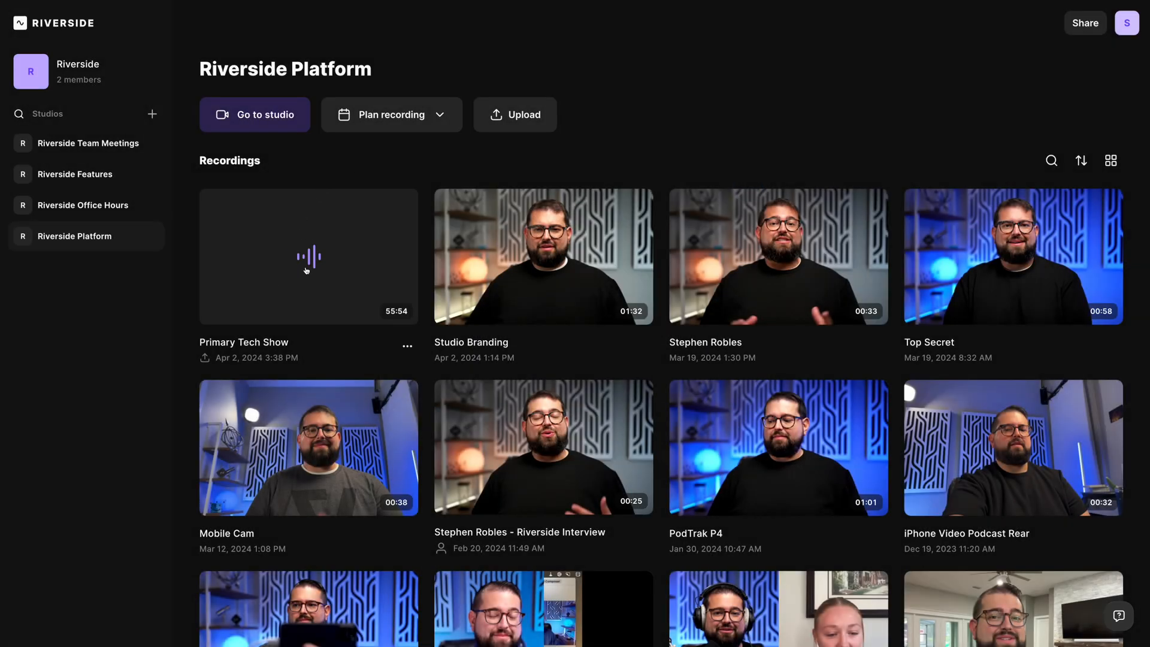
click(308, 257)
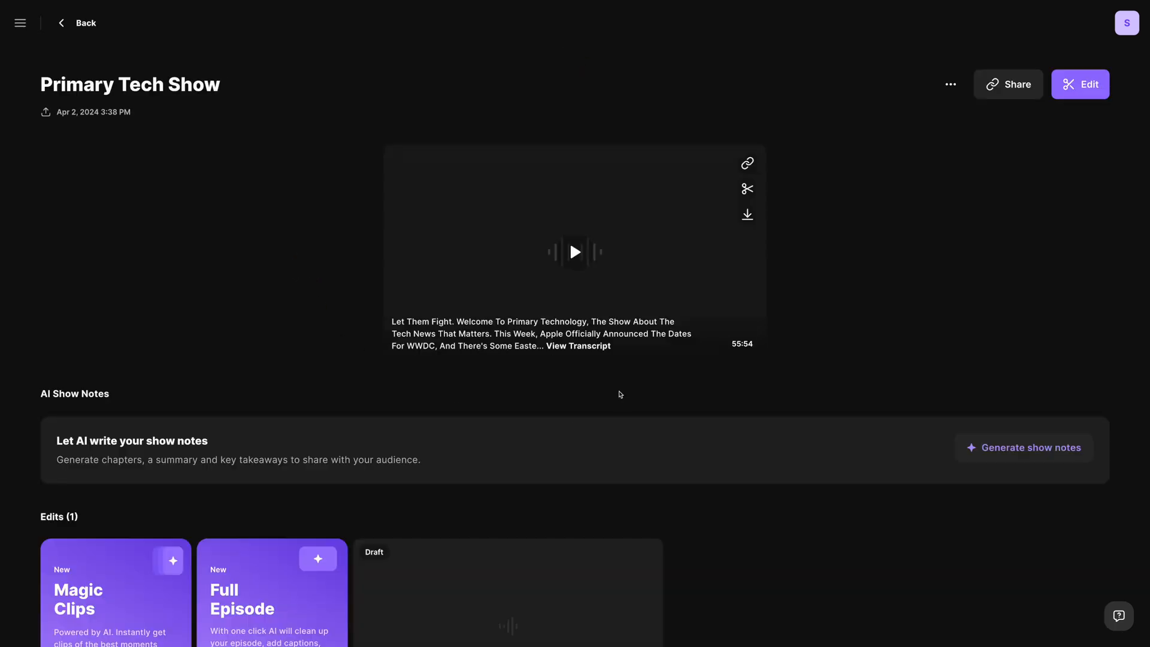
Step: Generate AI show notes for Primary Tech Show, review them, and open the episode in the editor
click(1023, 447)
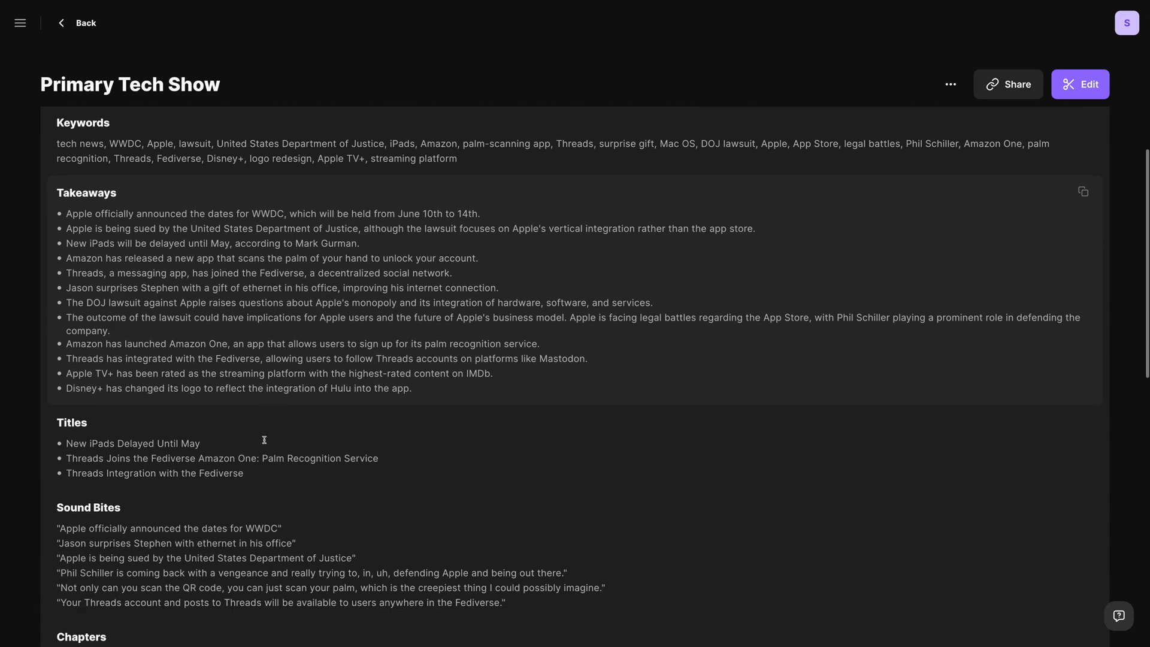
scroll(down, 3)
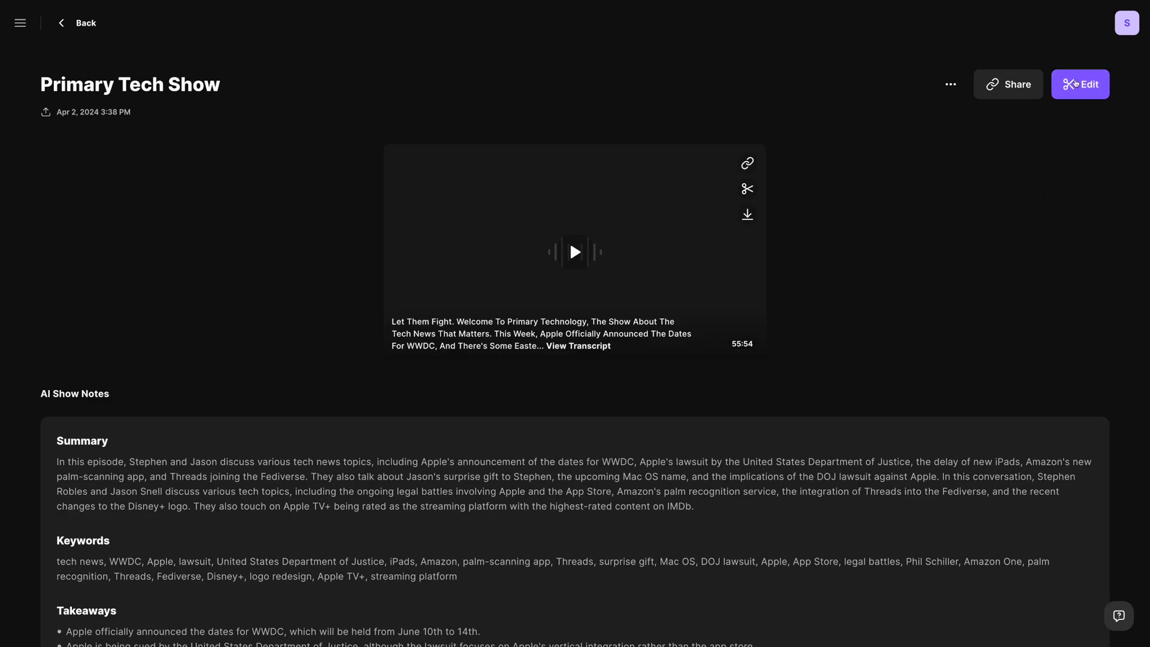
click(1079, 84)
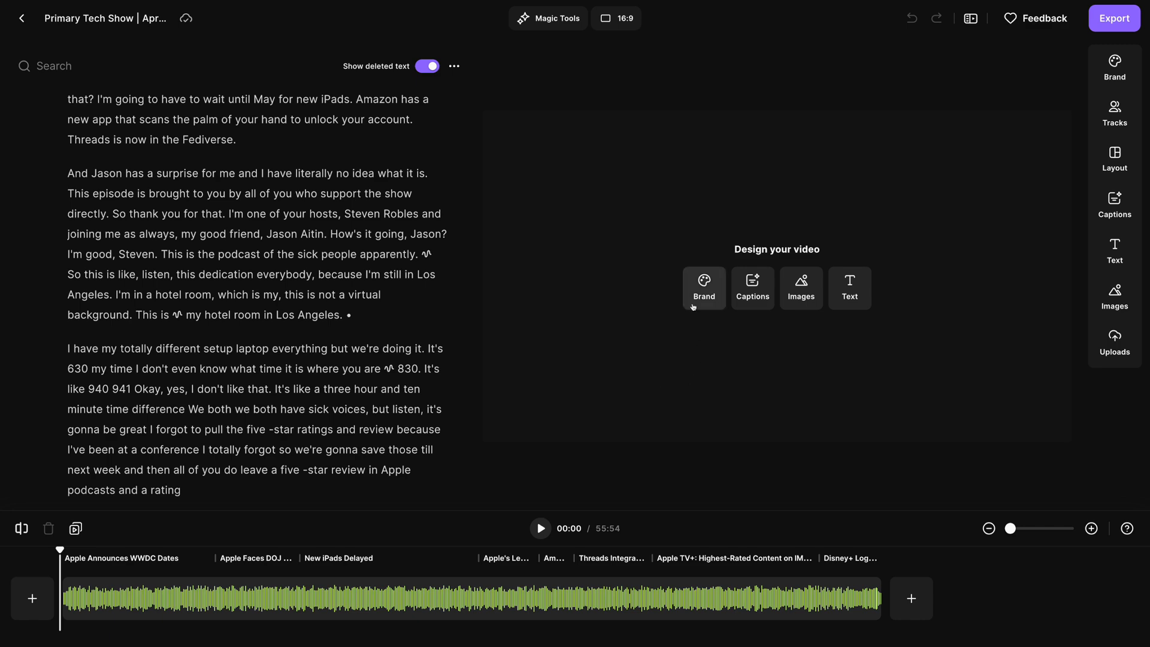
mouse_move(801, 286)
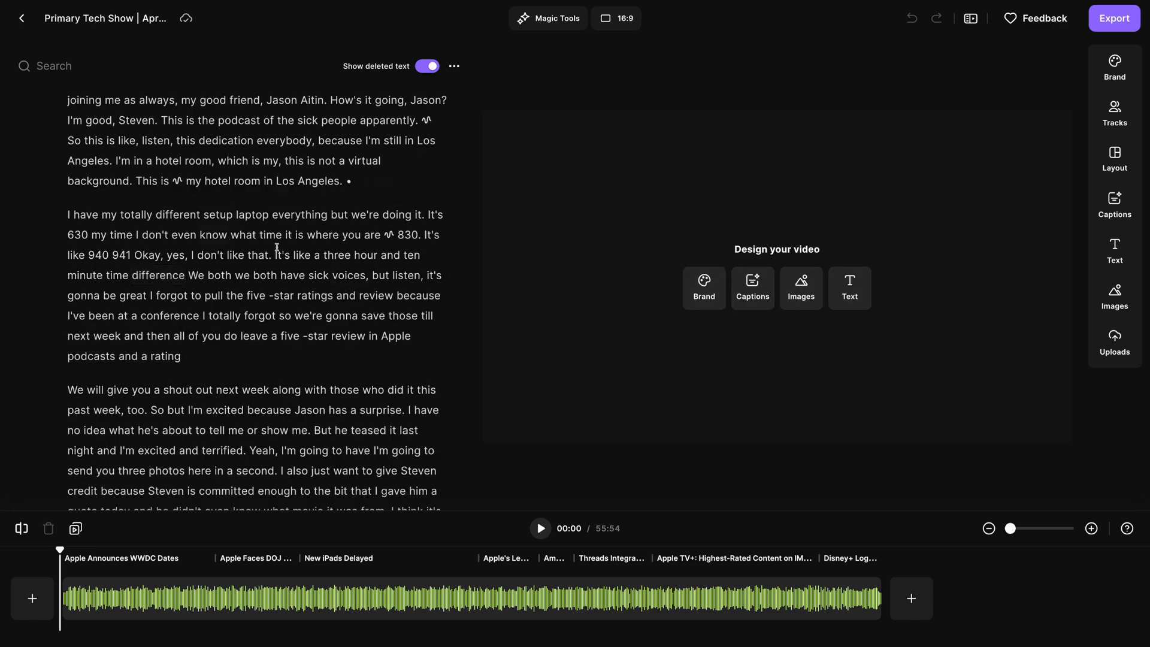
Step: Set the aspect ratio to 1:1 and apply the dark circuit-board image as the background
click(616, 18)
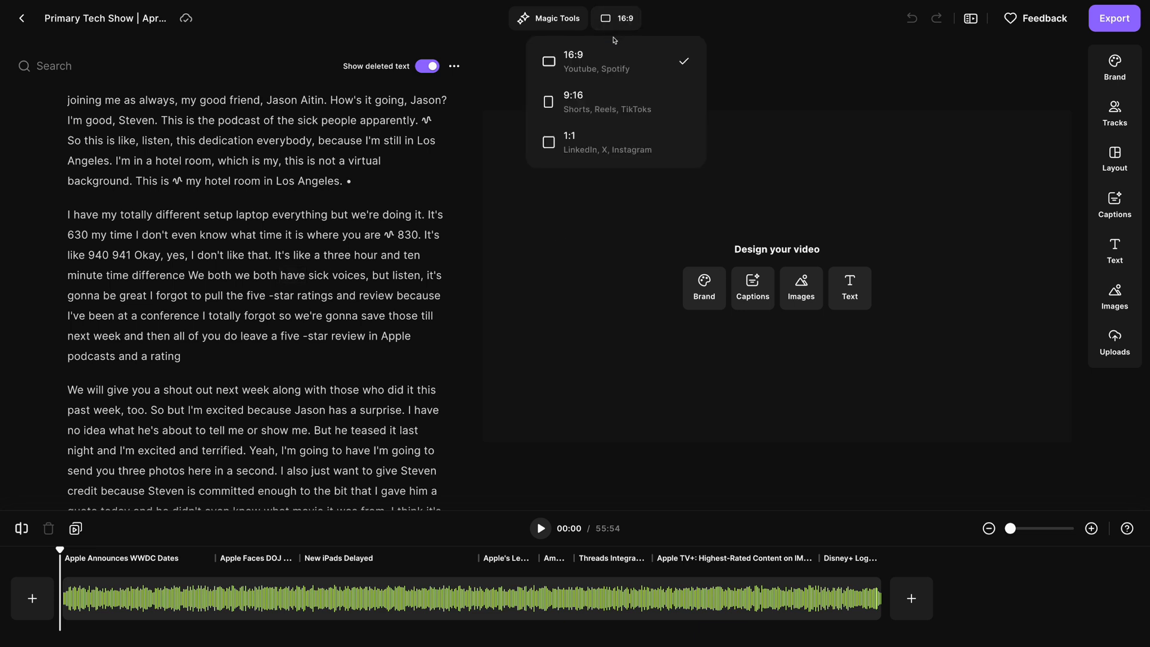
click(571, 143)
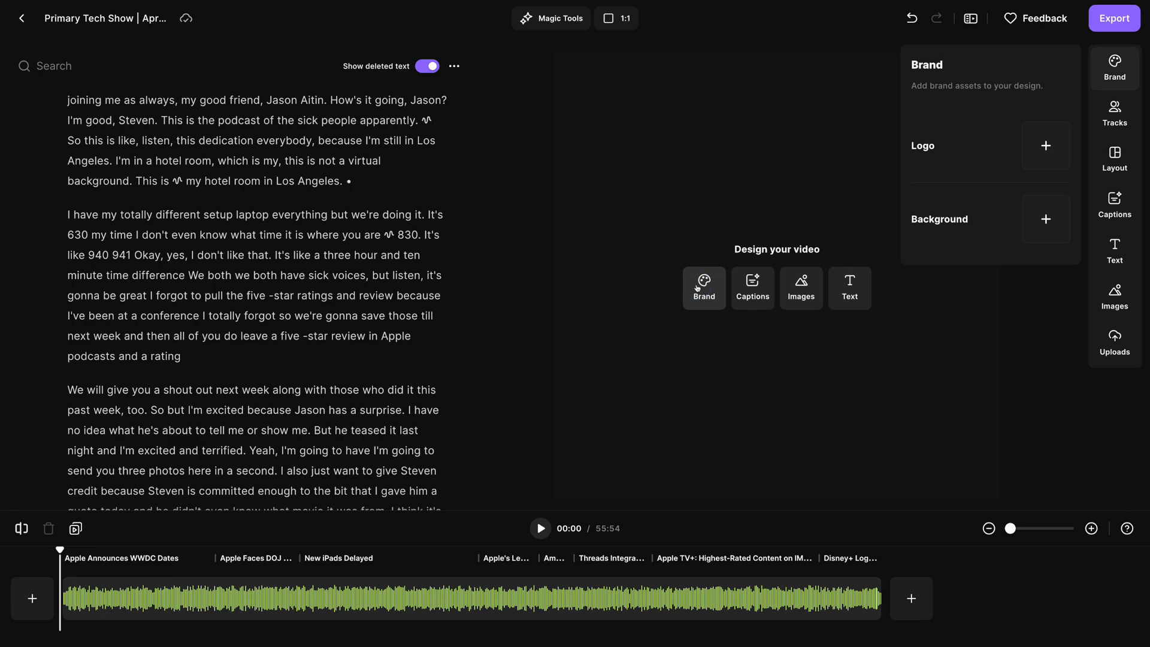
click(1045, 219)
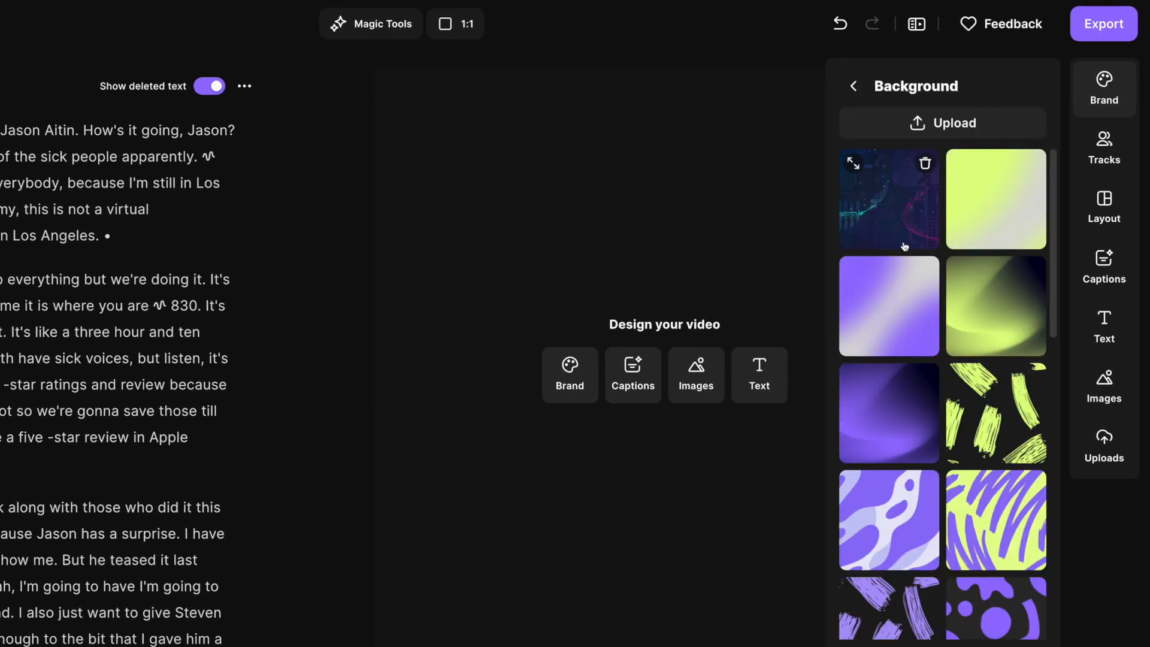
click(888, 199)
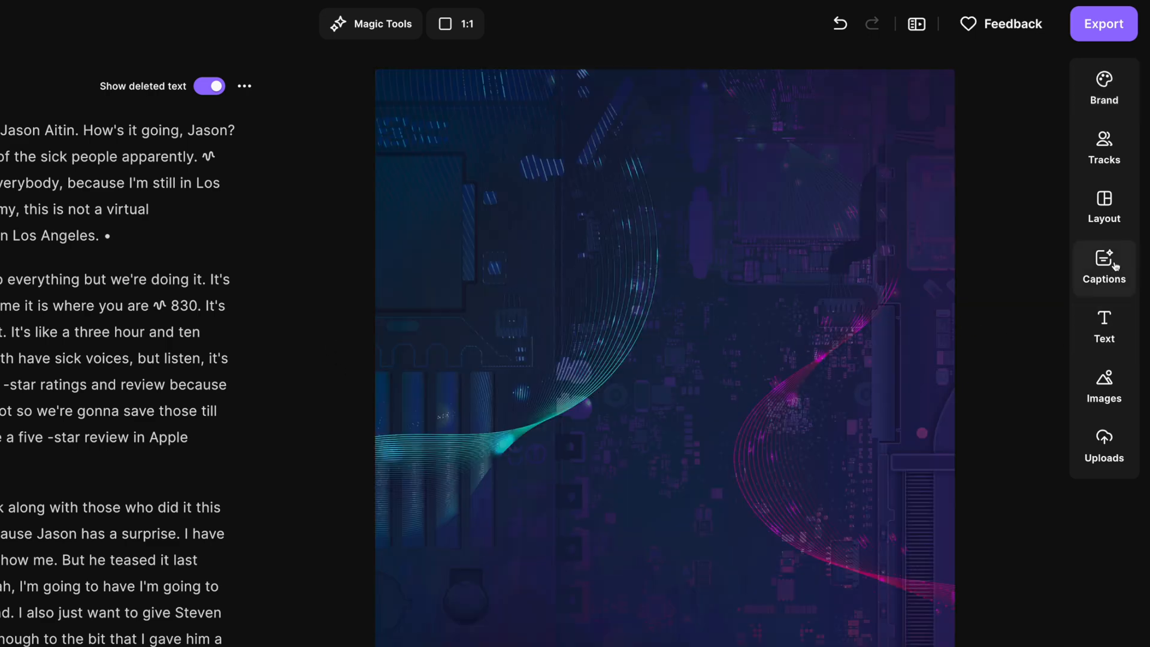
click(1103, 265)
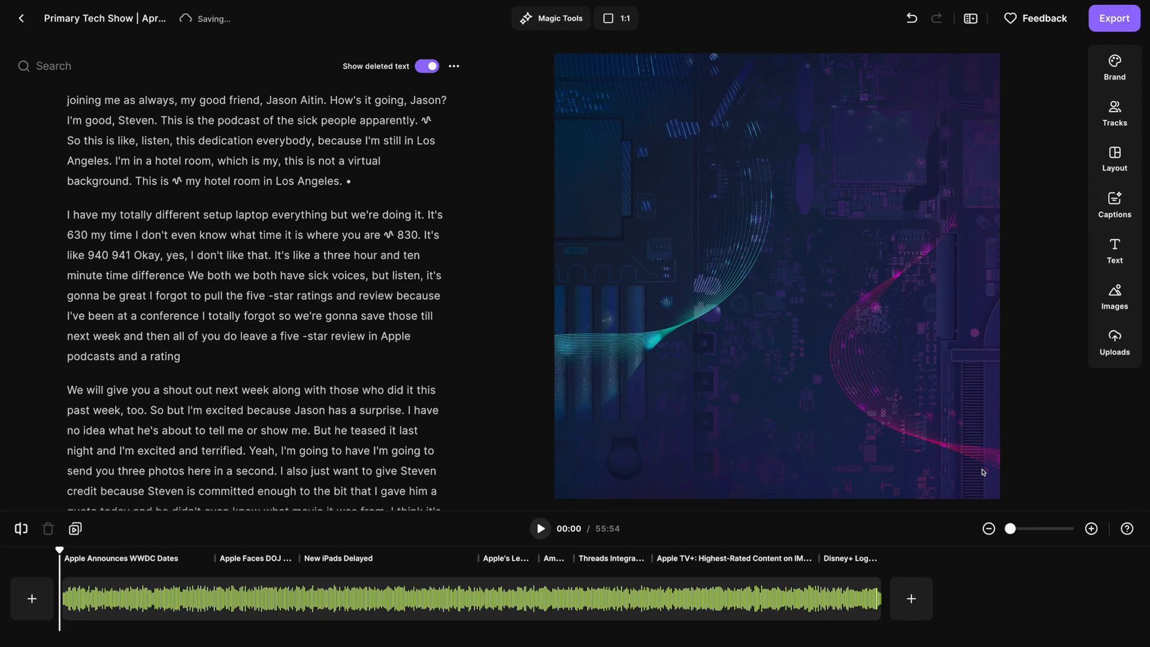
Step: Add captions with the inverted background style and a Boxed word-highlight animation
click(152, 409)
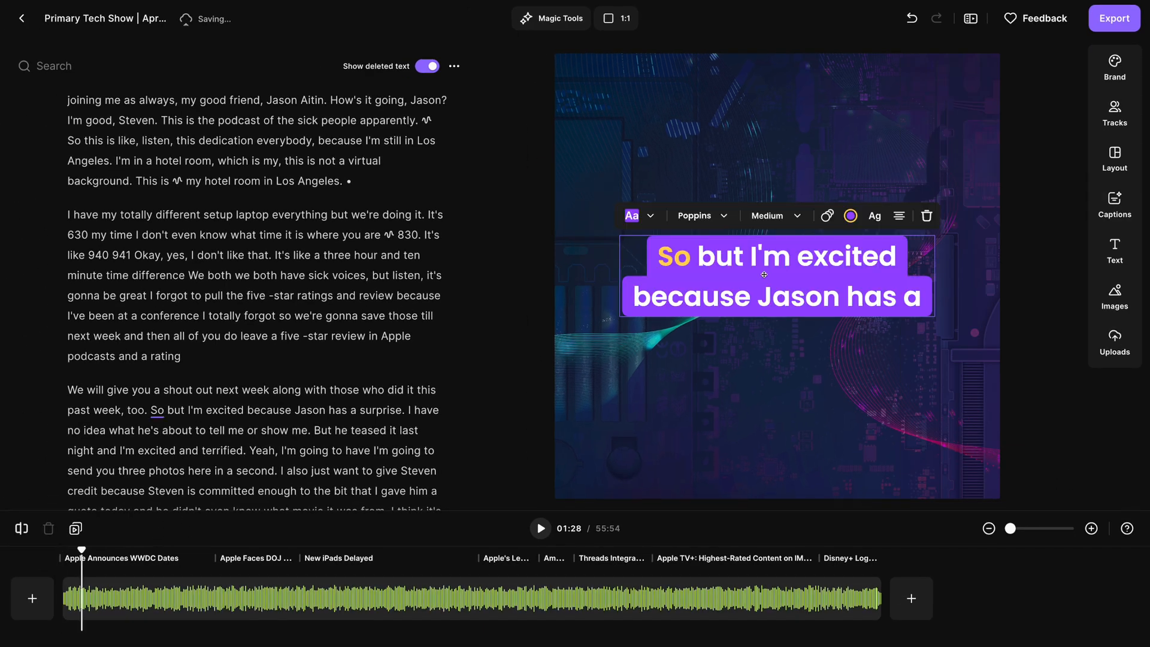
click(632, 216)
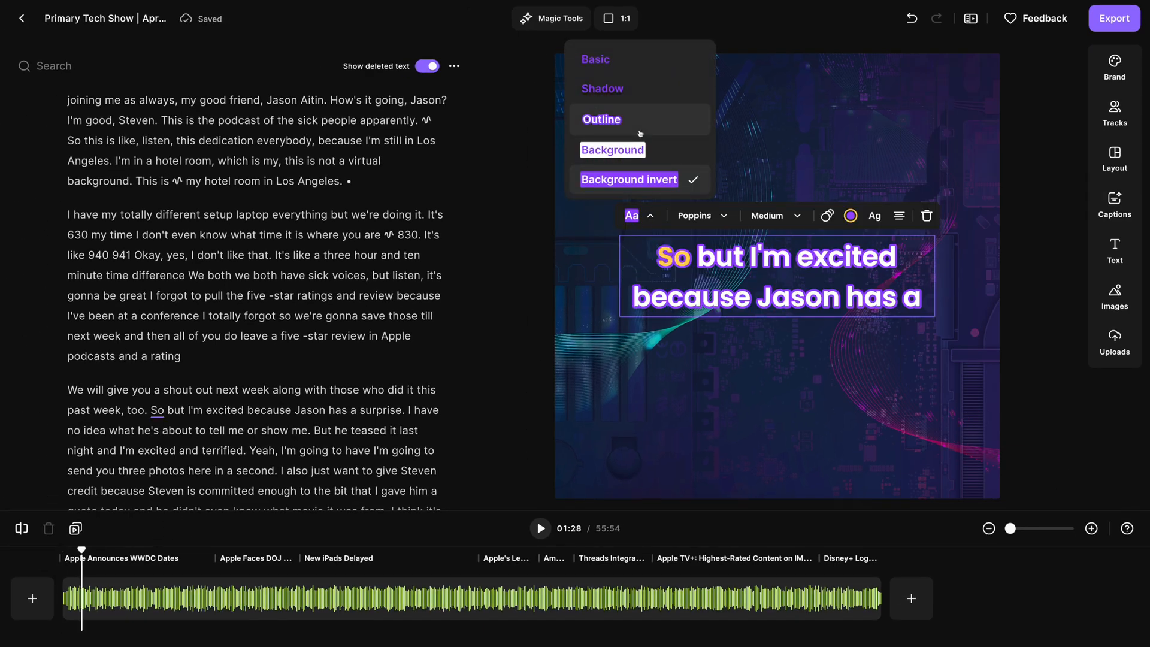
click(612, 150)
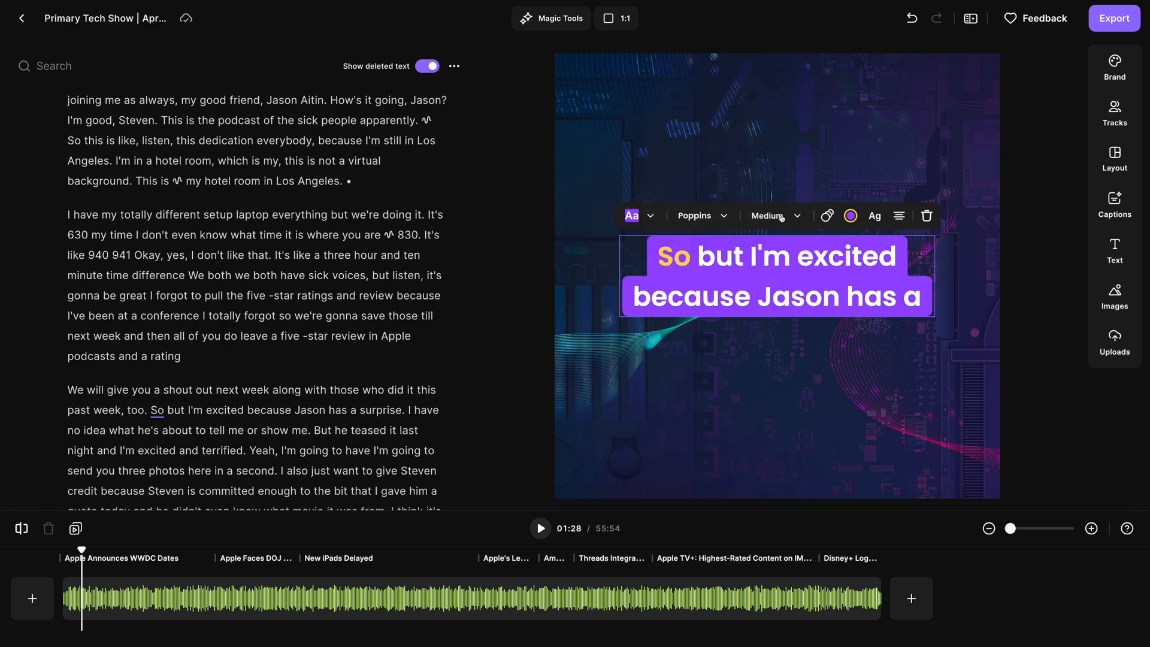
click(826, 216)
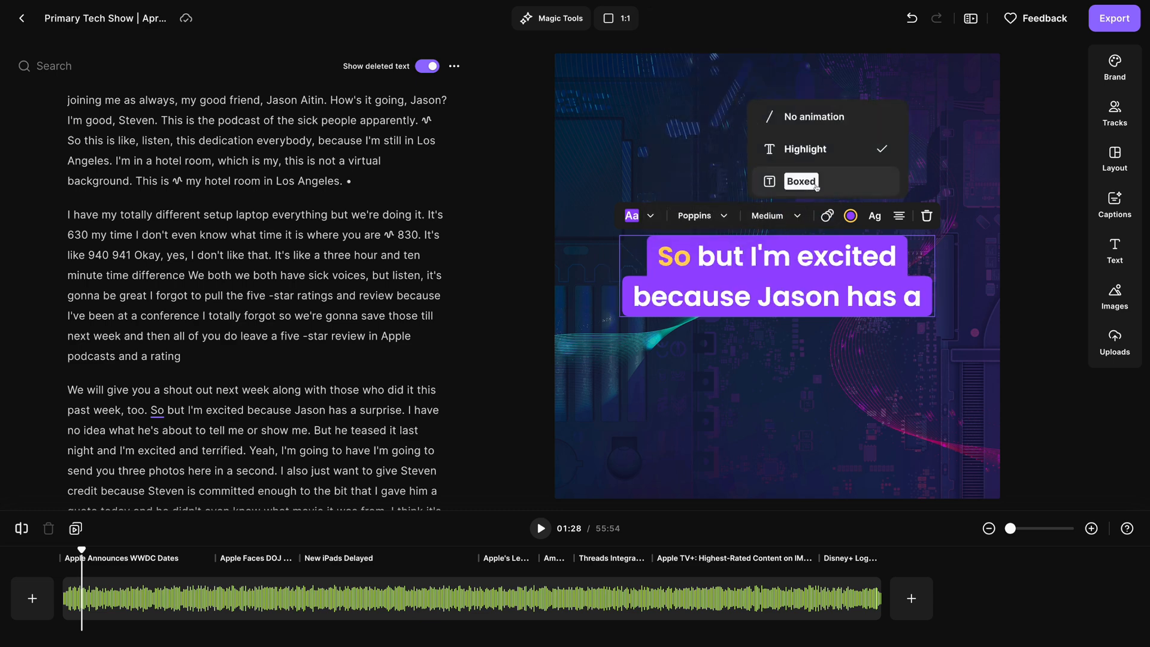
click(800, 180)
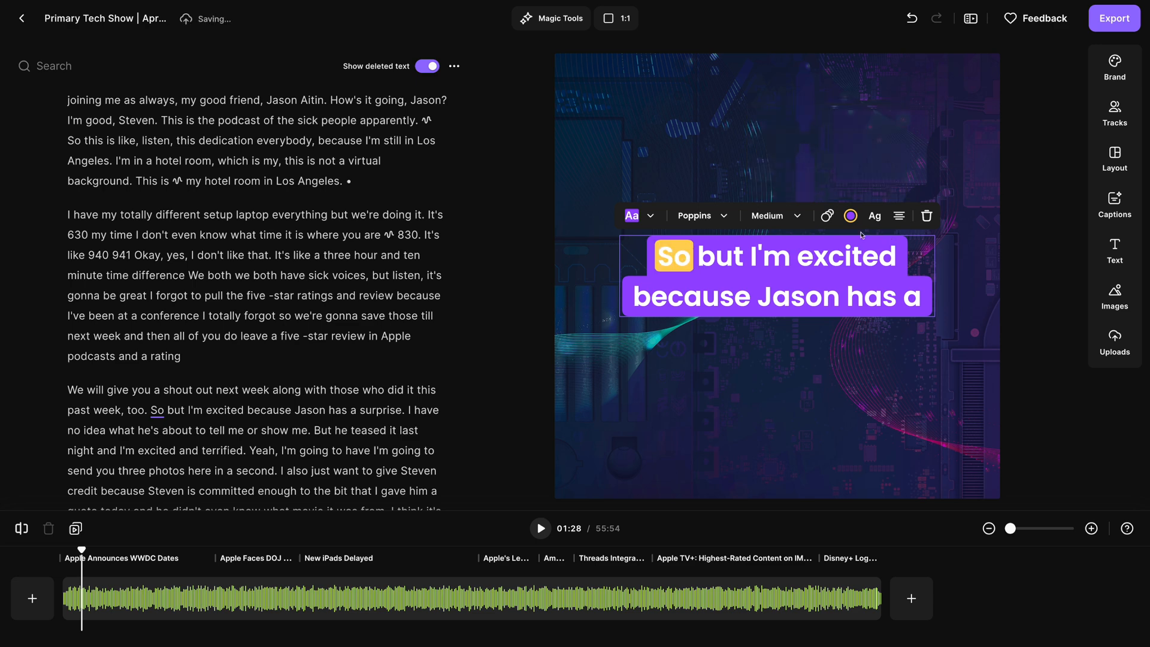
click(851, 216)
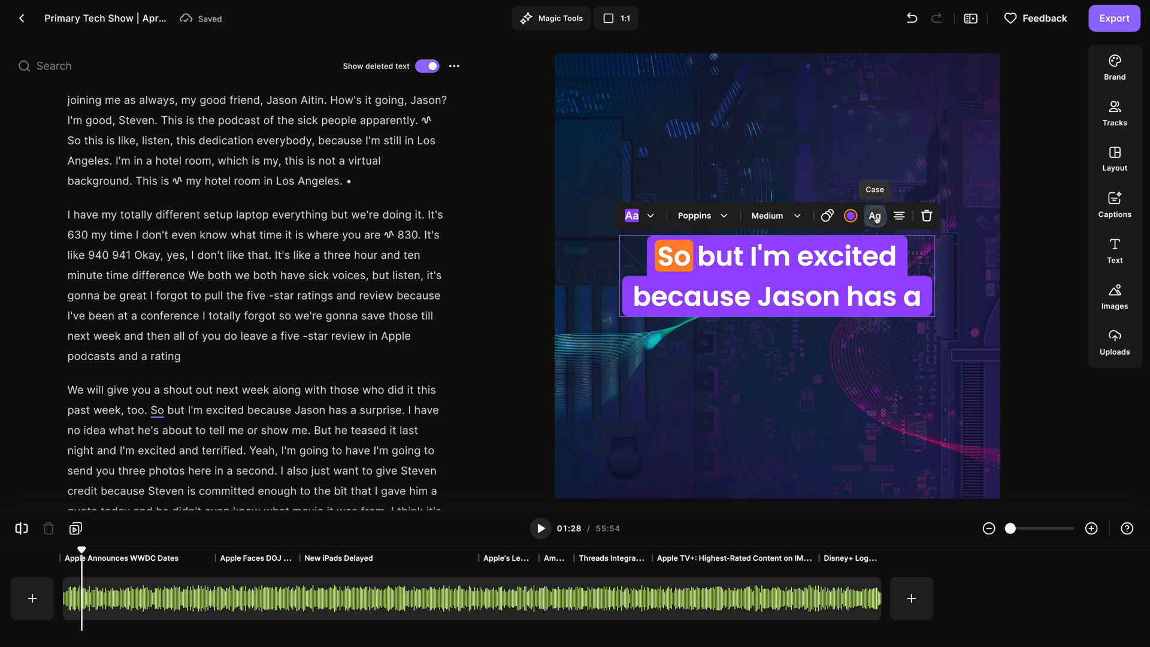
Step: Set the captions back to centered alignment and preview them playing
click(899, 215)
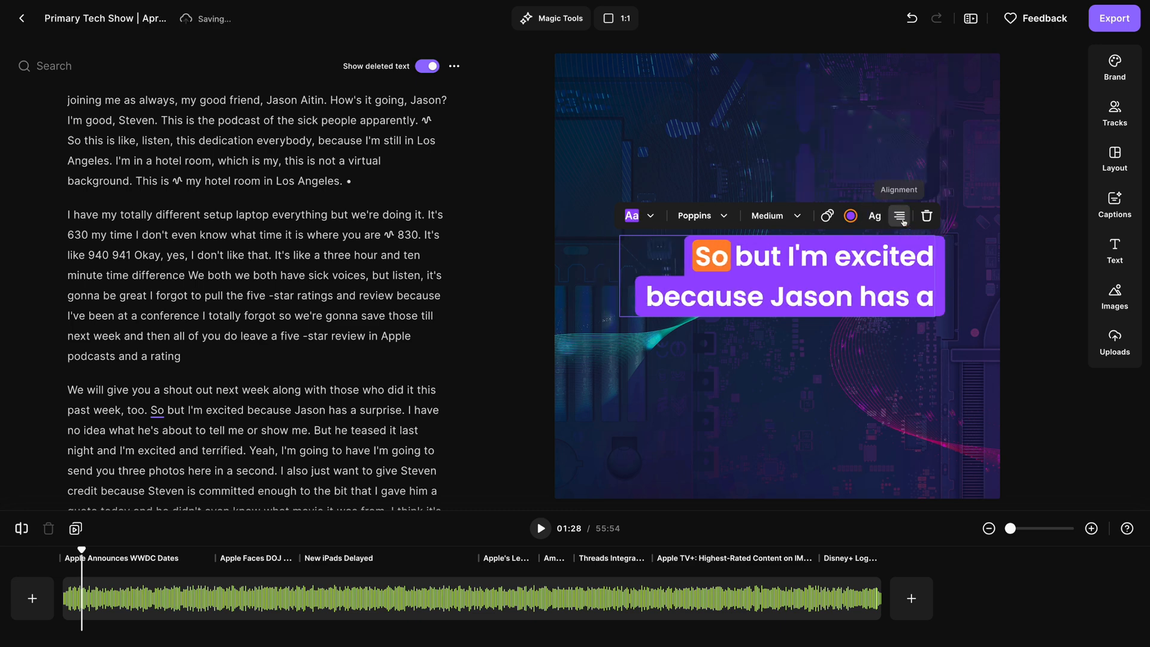
click(539, 528)
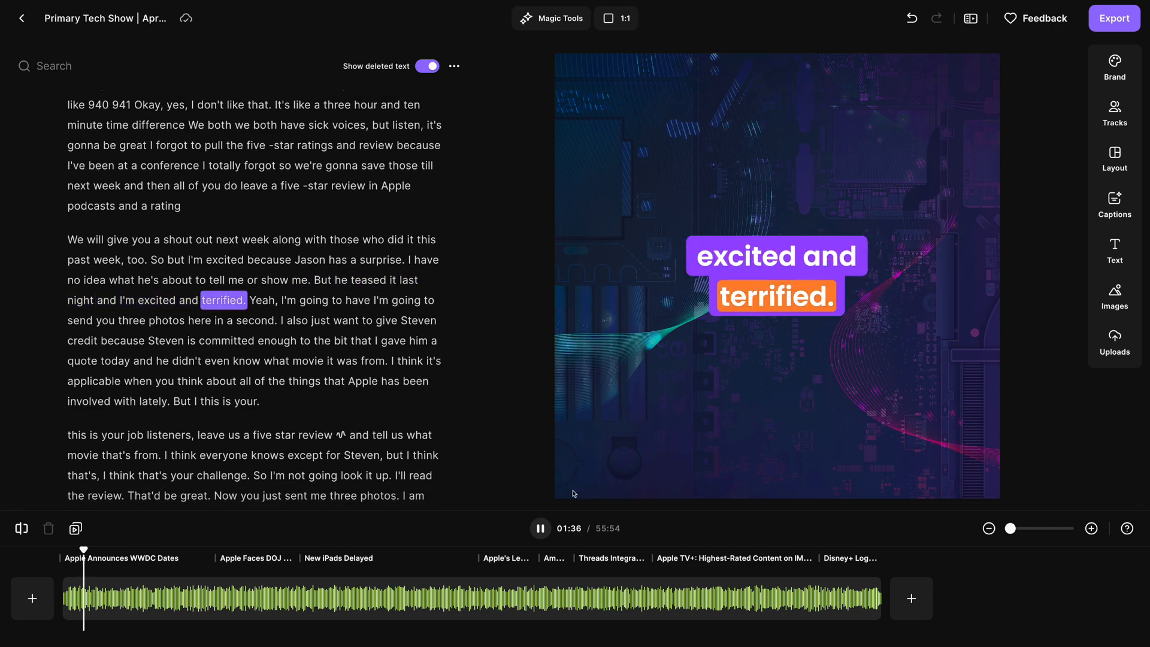
click(539, 528)
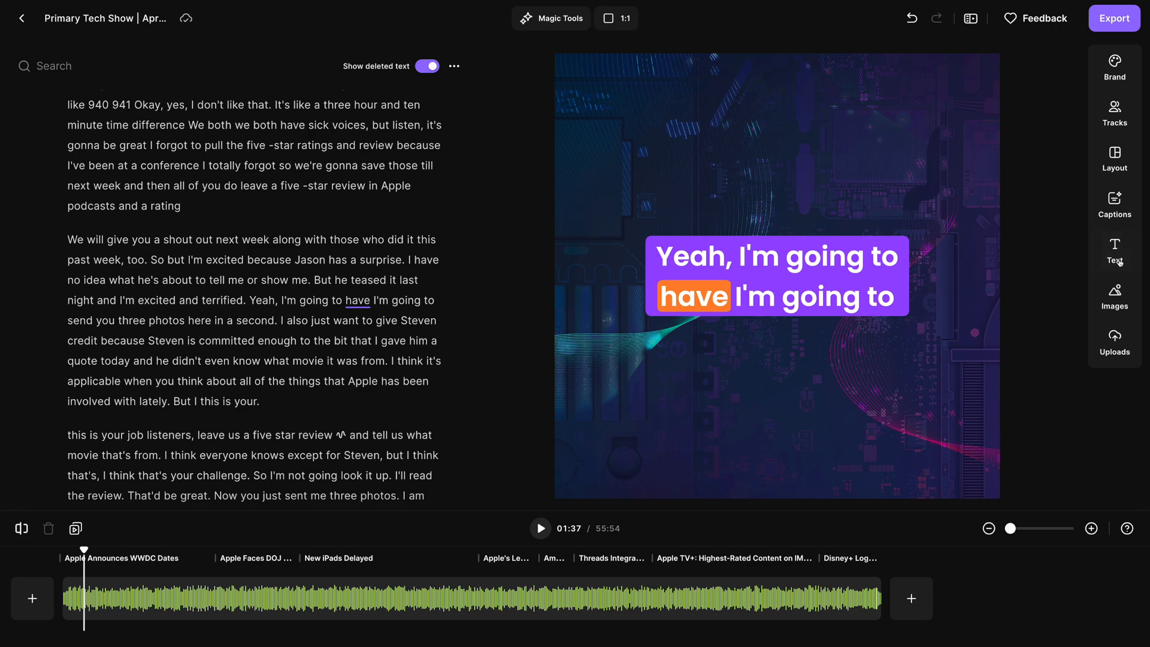
click(1113, 252)
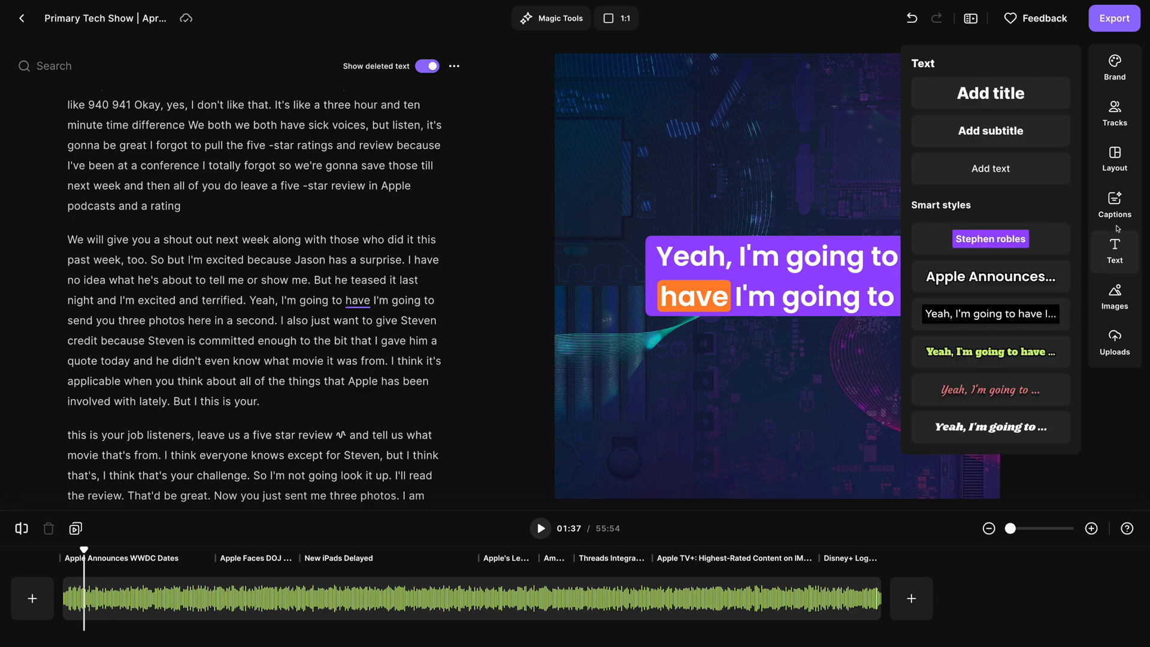
mouse_move(990, 238)
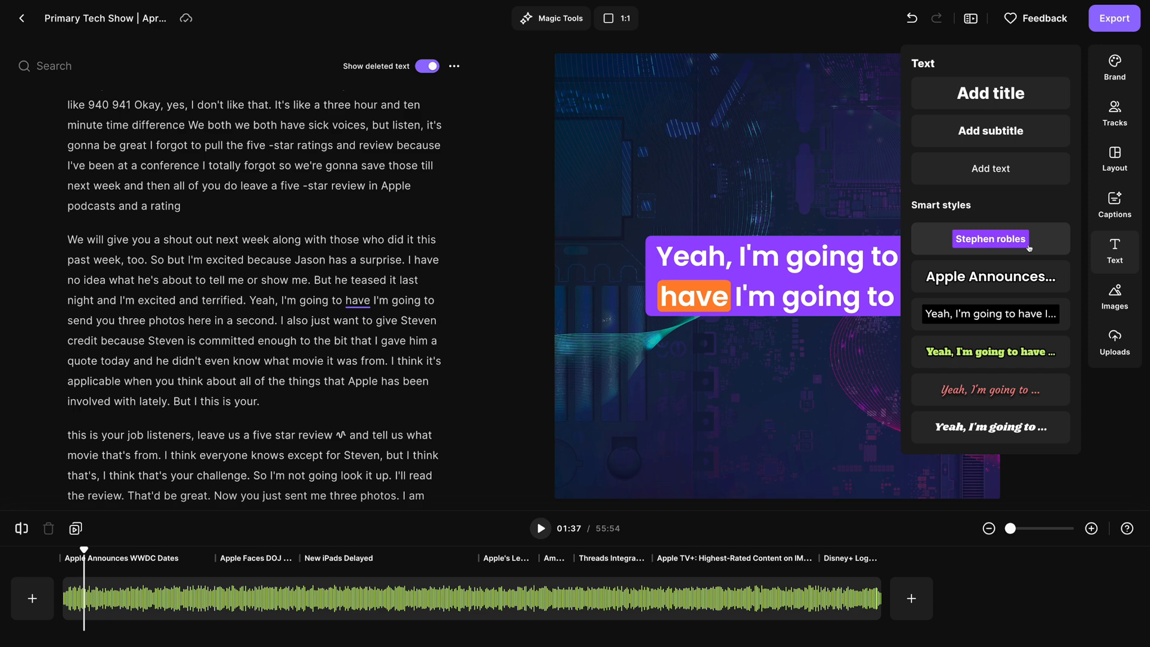
Step: Add a 'Stephen Robles' name overlay near the bottom in green lettering
click(990, 239)
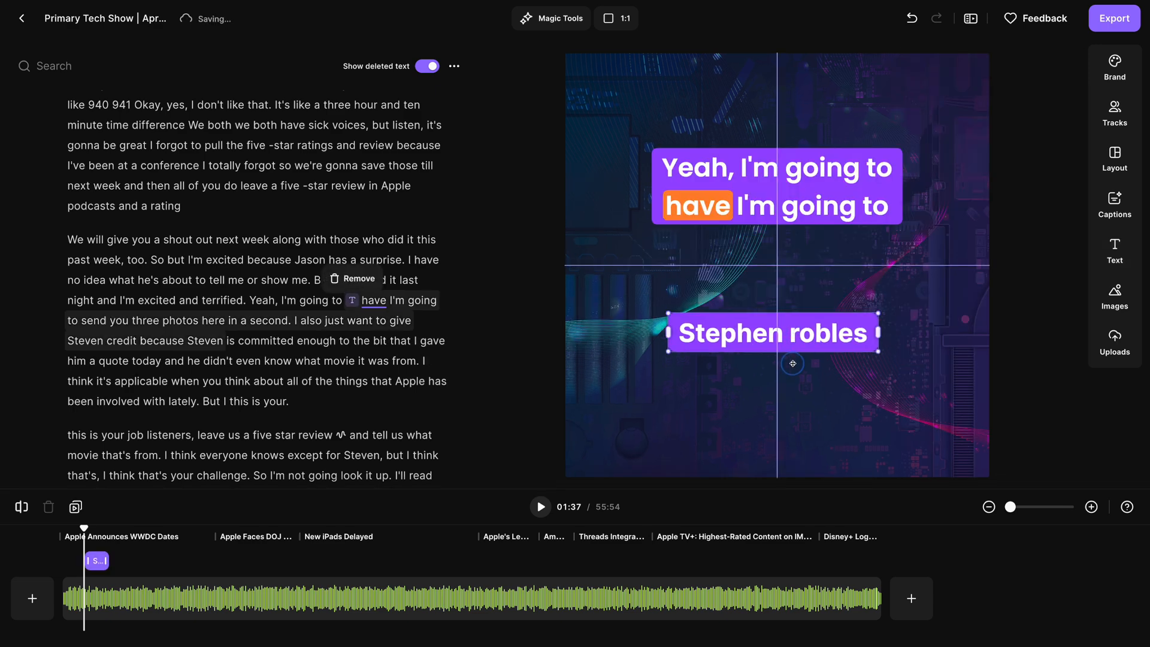
drag(772, 331, 778, 433)
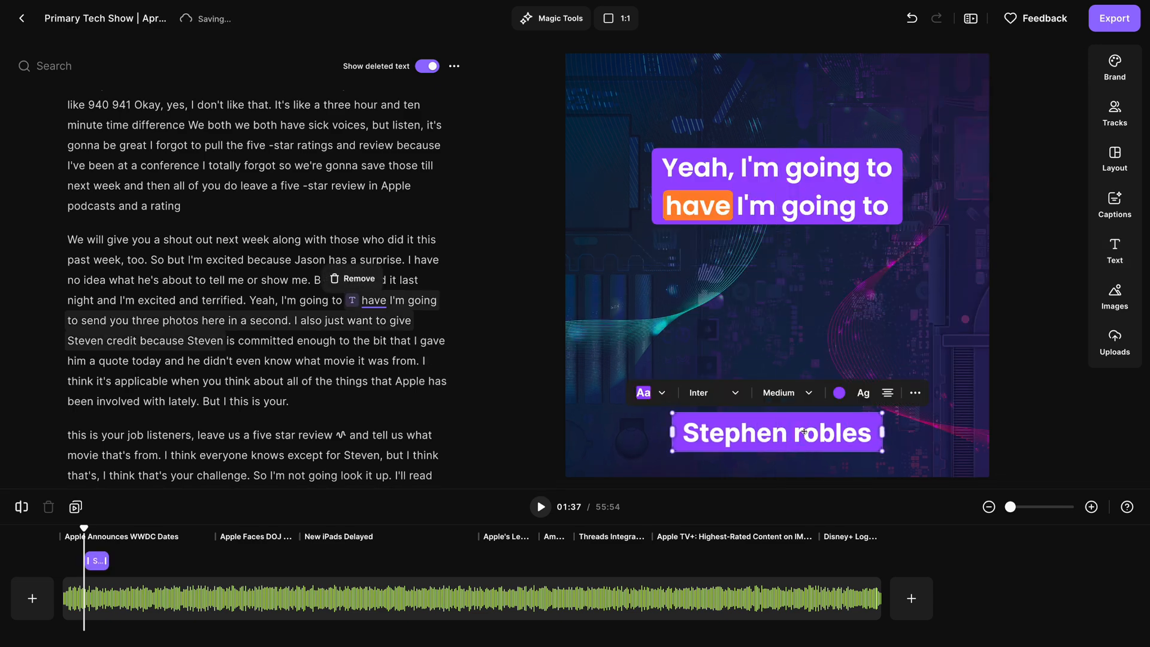
key(Backspace)
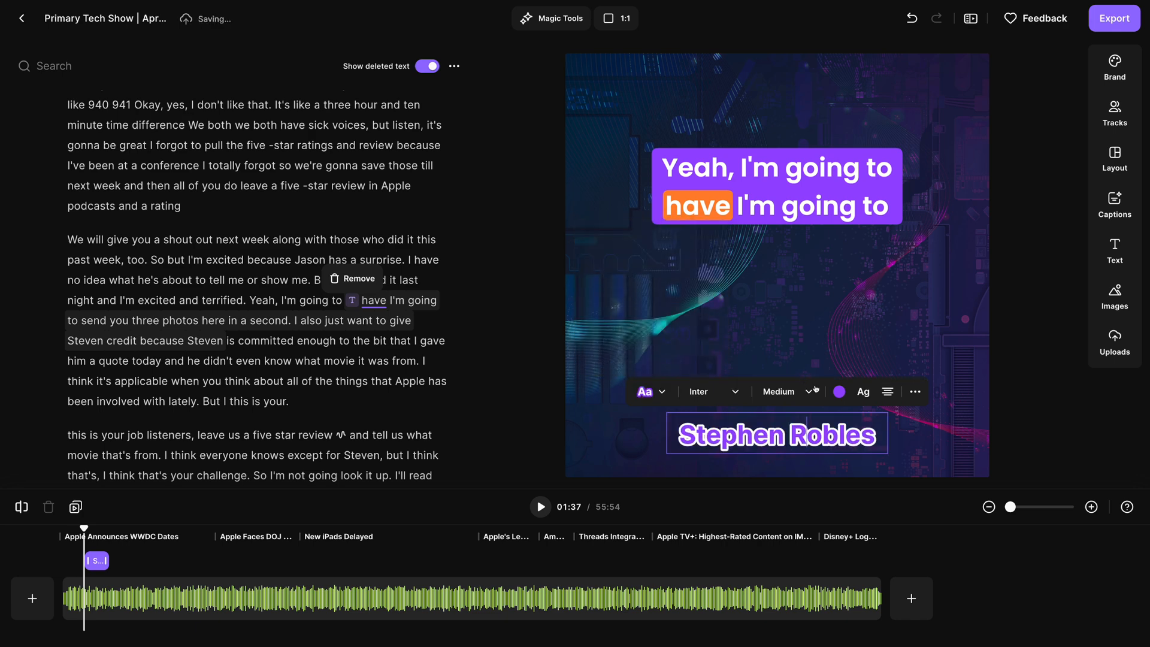
click(838, 391)
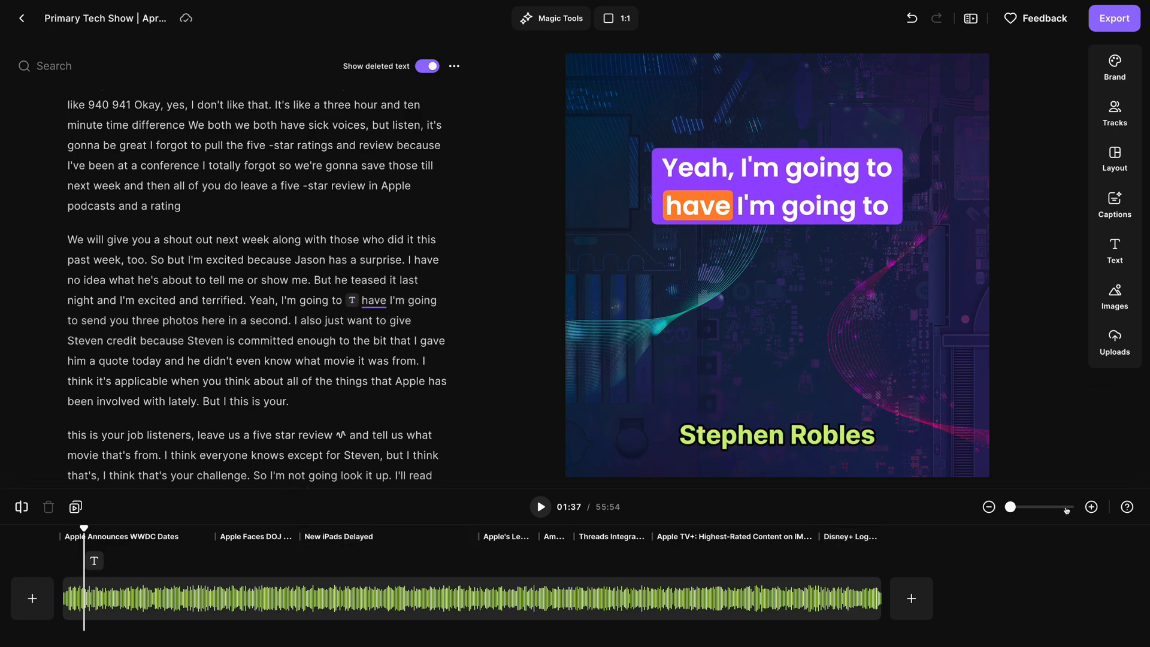
click(1090, 507)
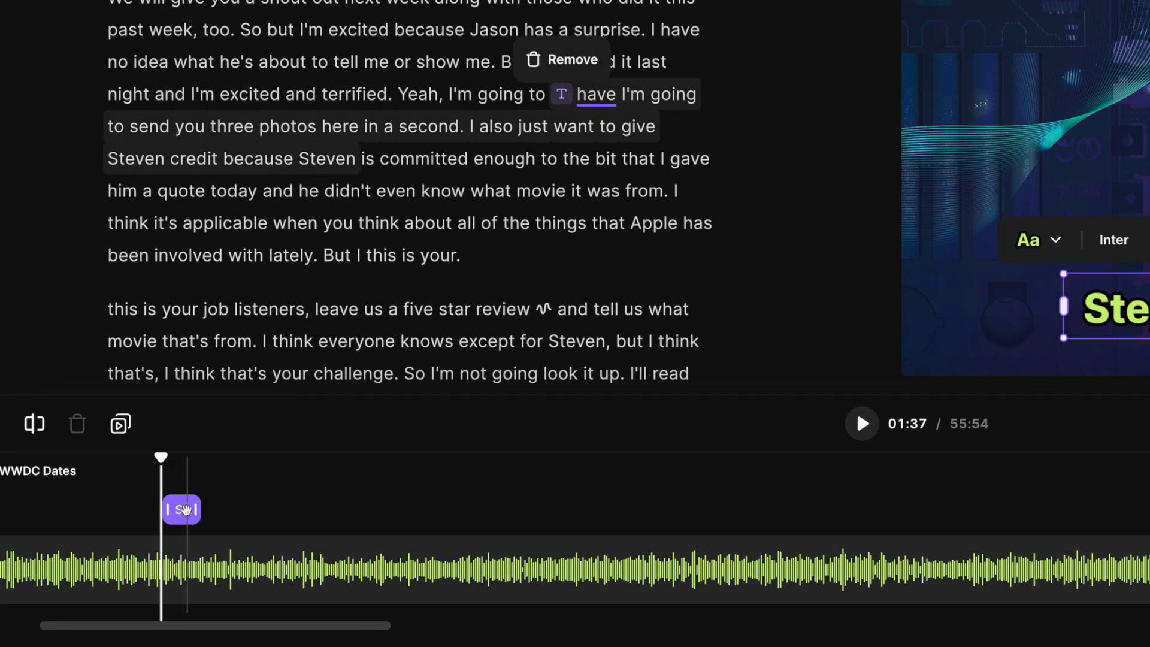
Step: Stretch the Stephen Robles text clip far right on the timeline so it lasts much longer
drag(198, 509, 418, 504)
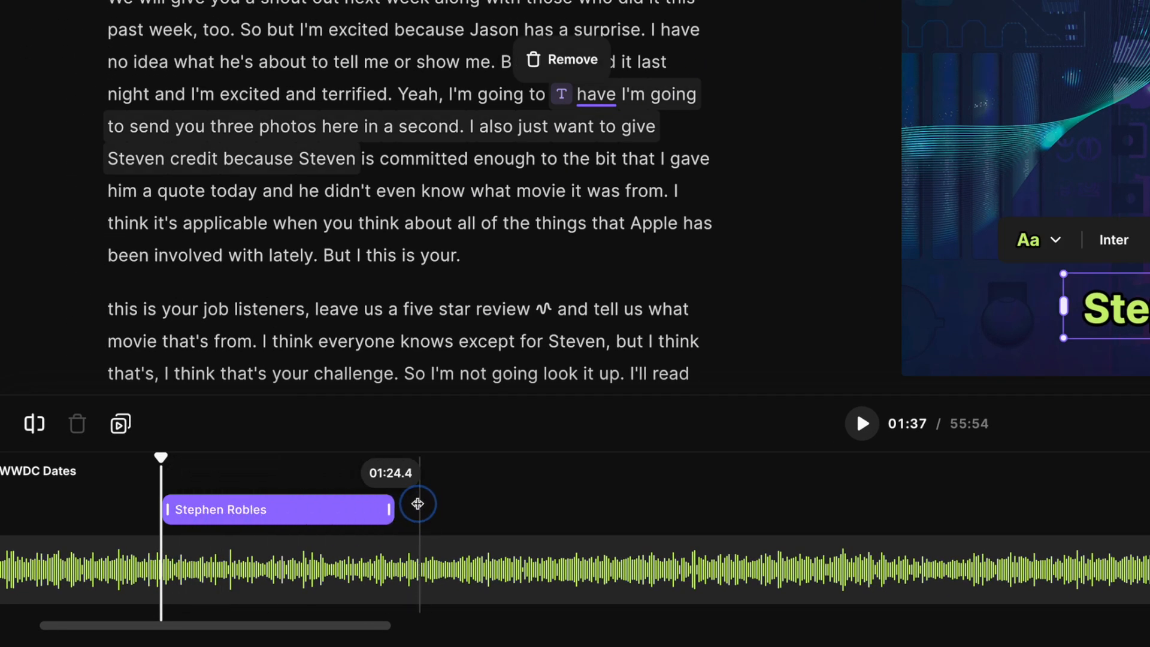
drag(417, 503, 667, 510)
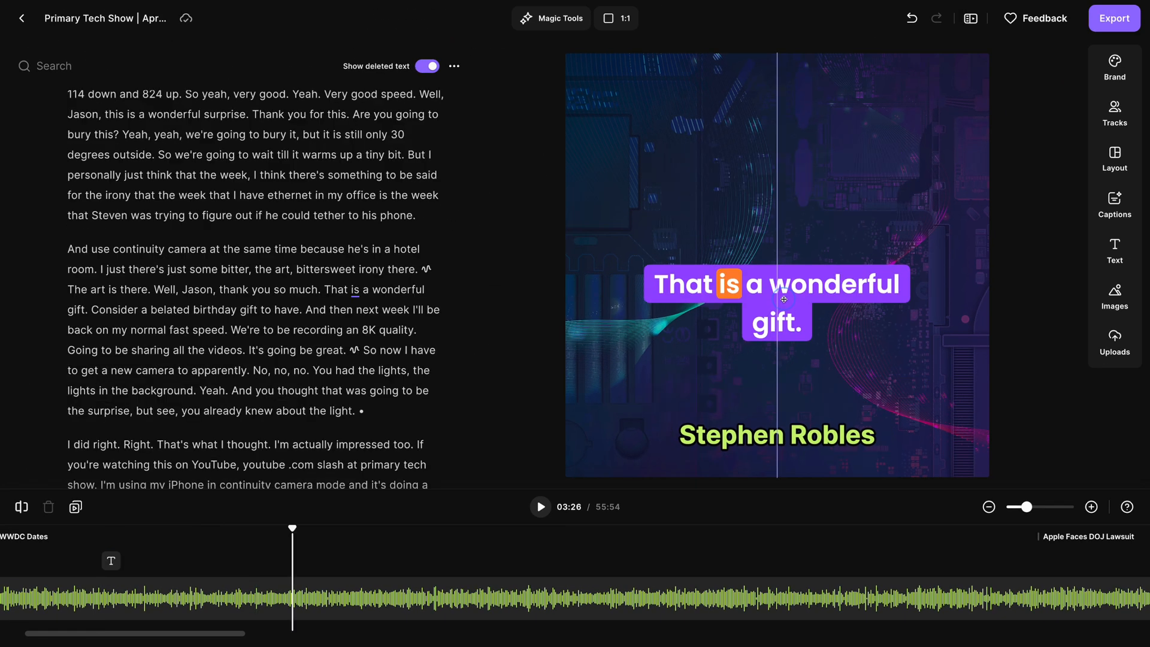
click(1114, 296)
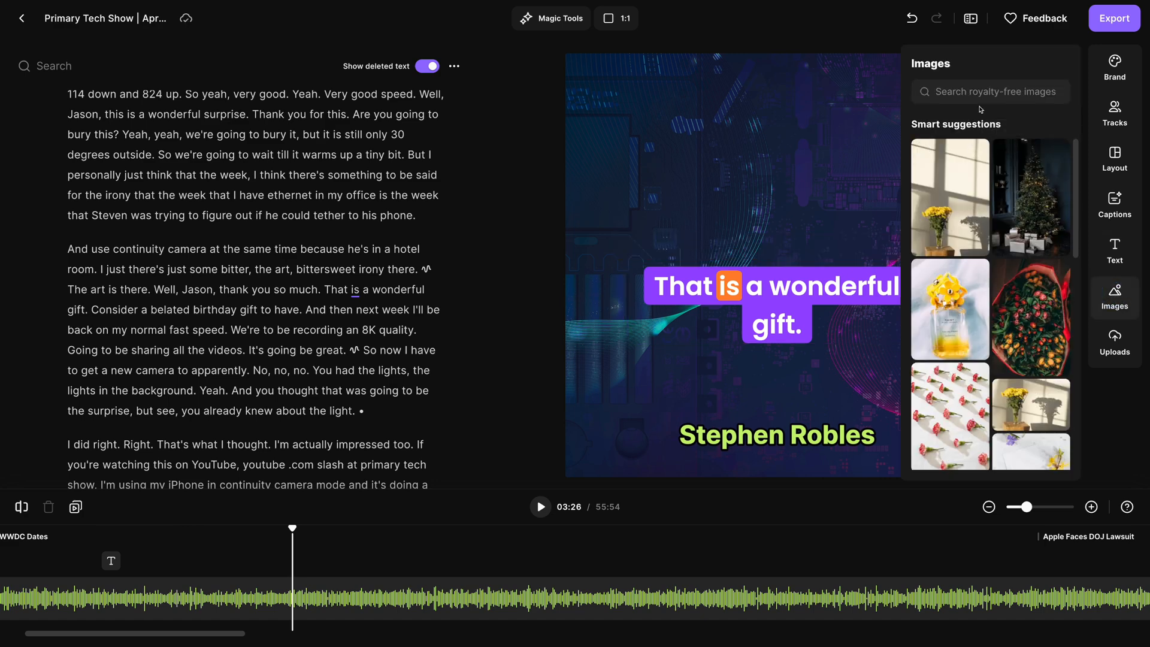
mouse_move(994, 91)
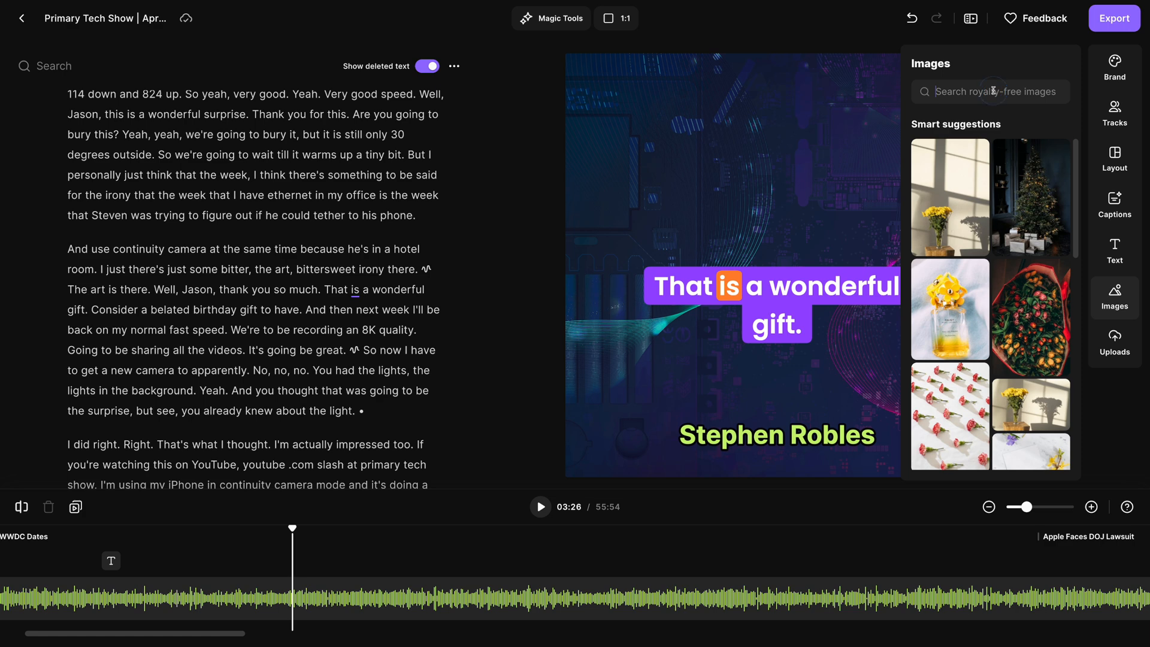
Step: Search Images for 'iphone', add the hand-with-iPhone photo and enlarge it across the upper frame
text(iphone)
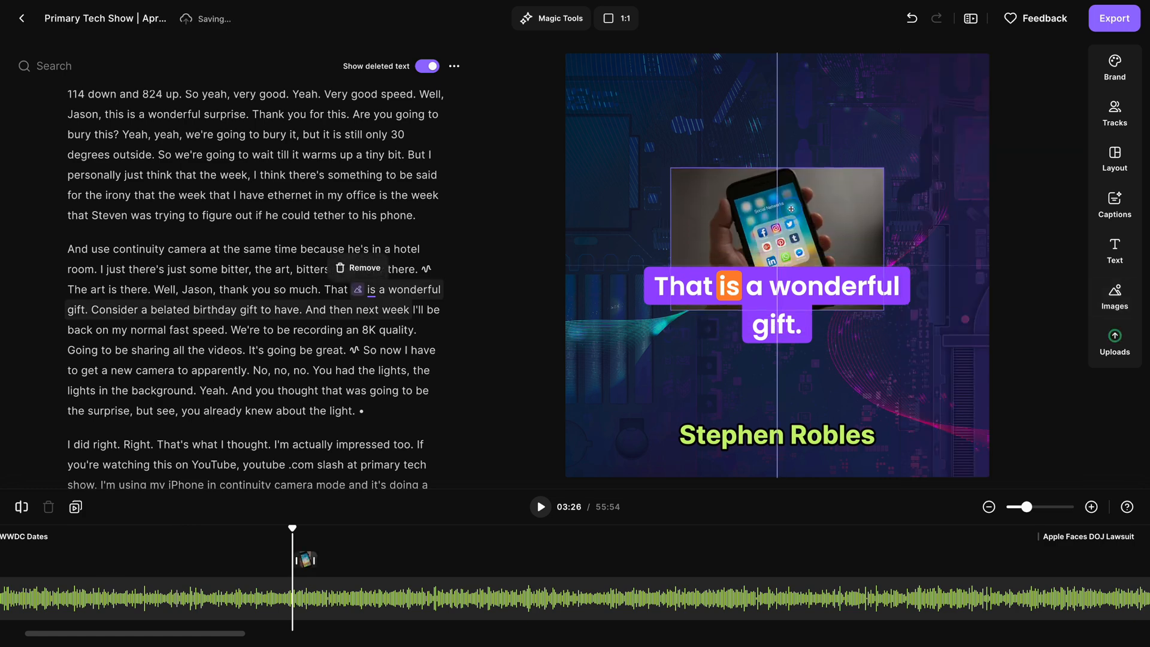
click(777, 304)
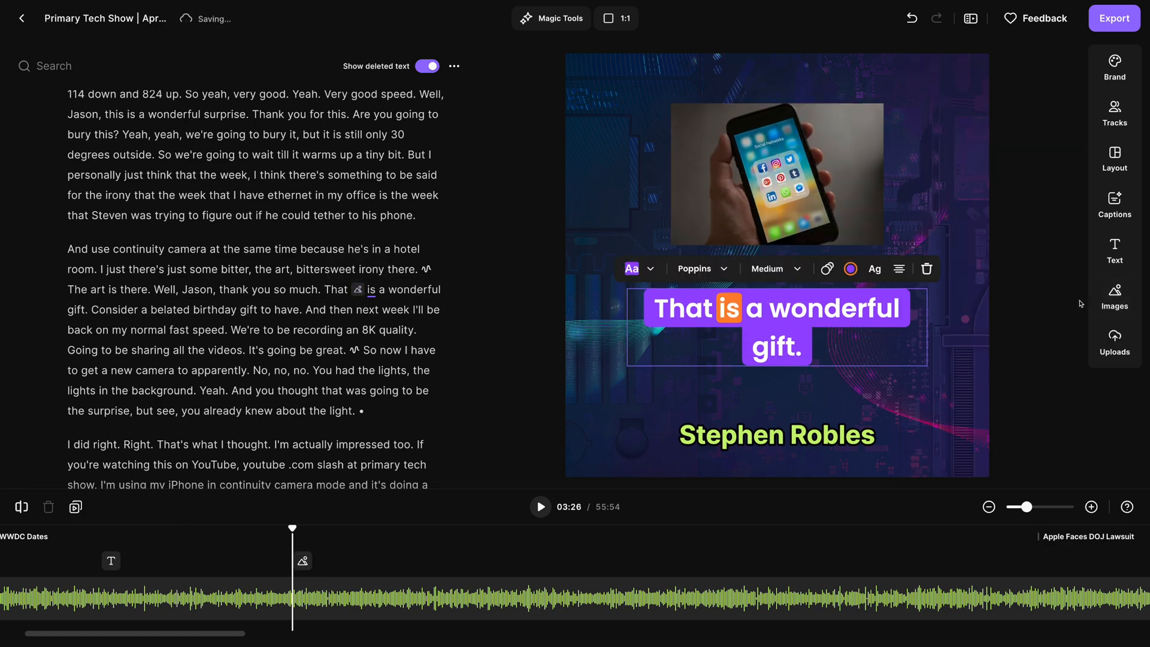
click(1114, 344)
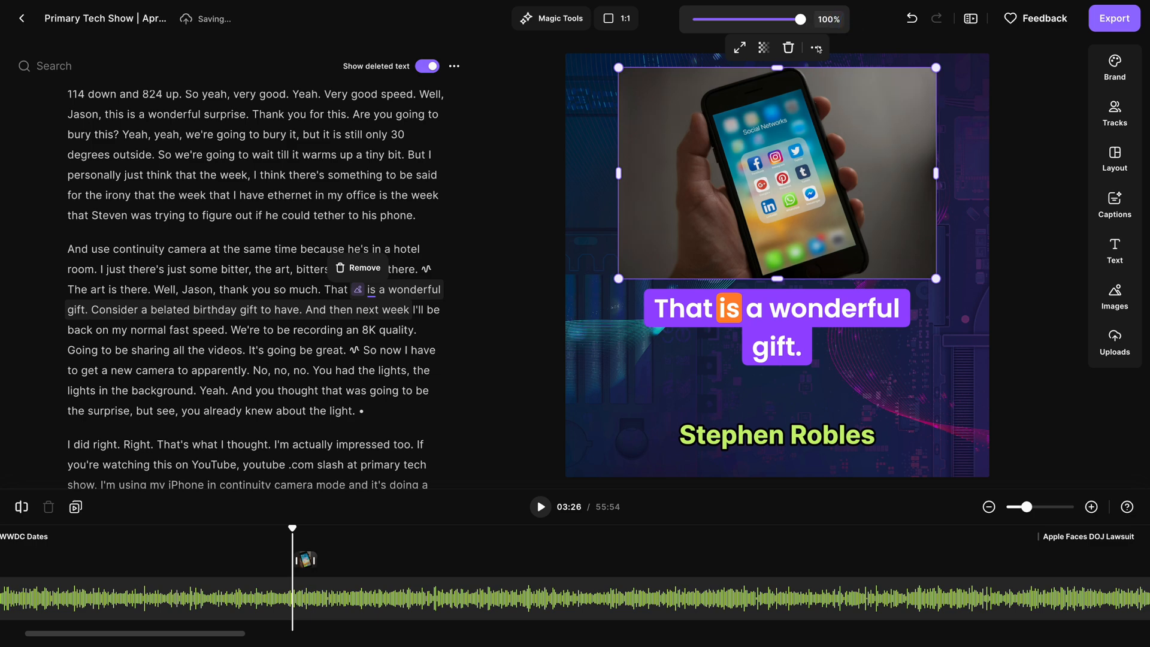
click(814, 48)
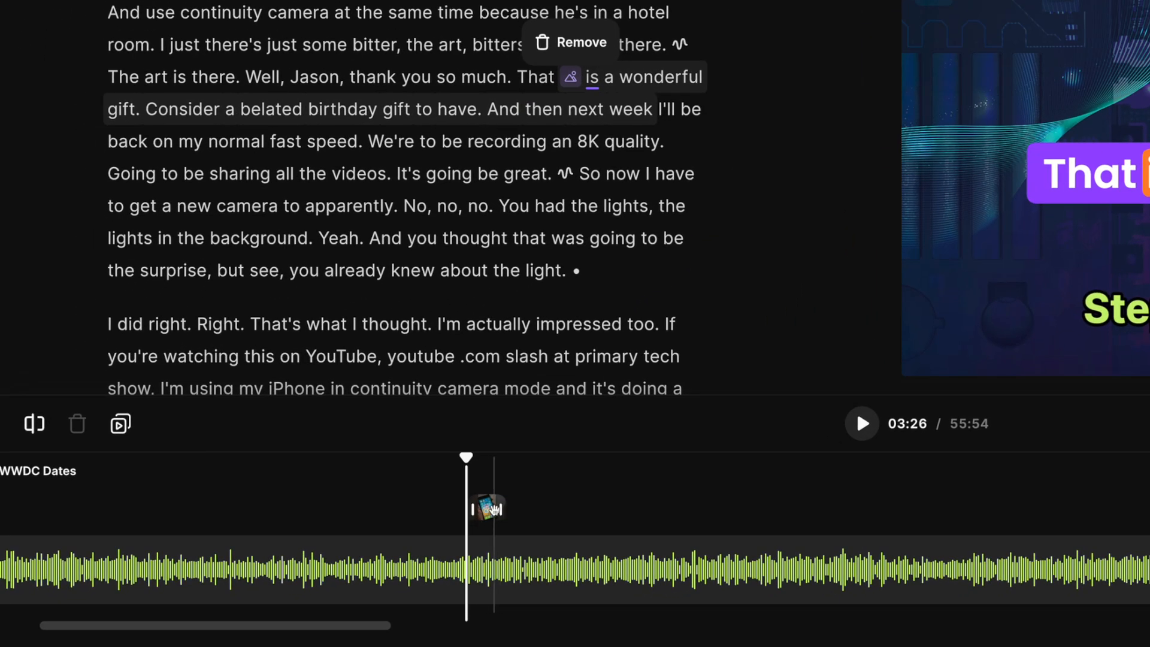
Step: Lengthen the iPhone image clip and select the office ethernet passage in the transcript
drag(495, 511, 756, 510)
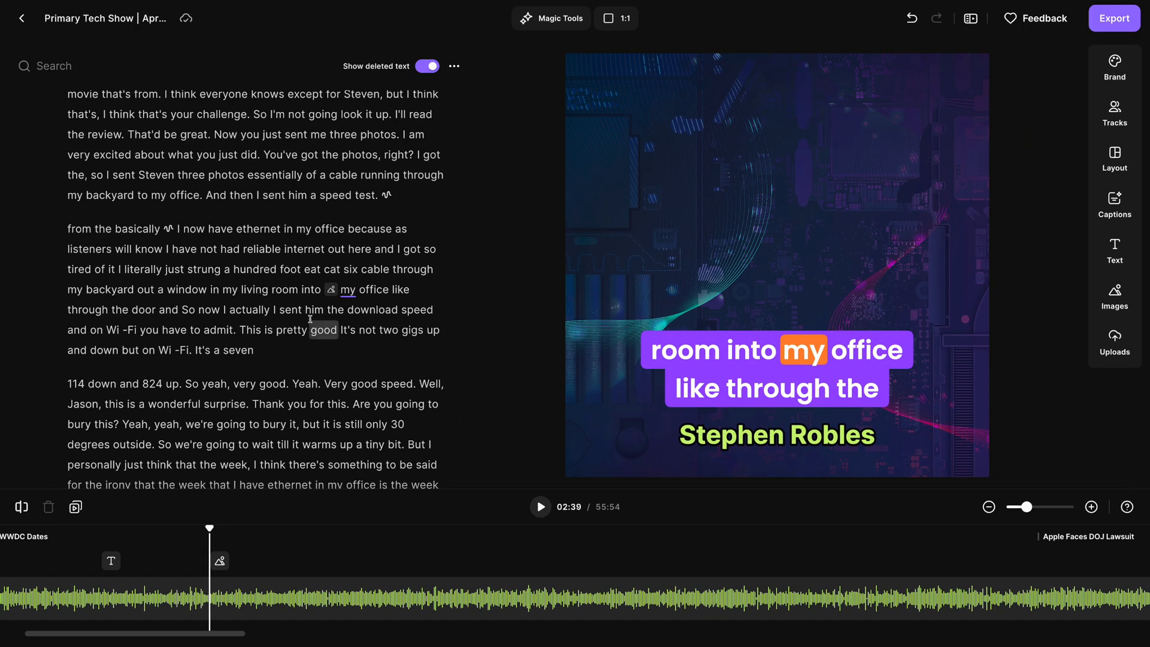
scroll(down, 3)
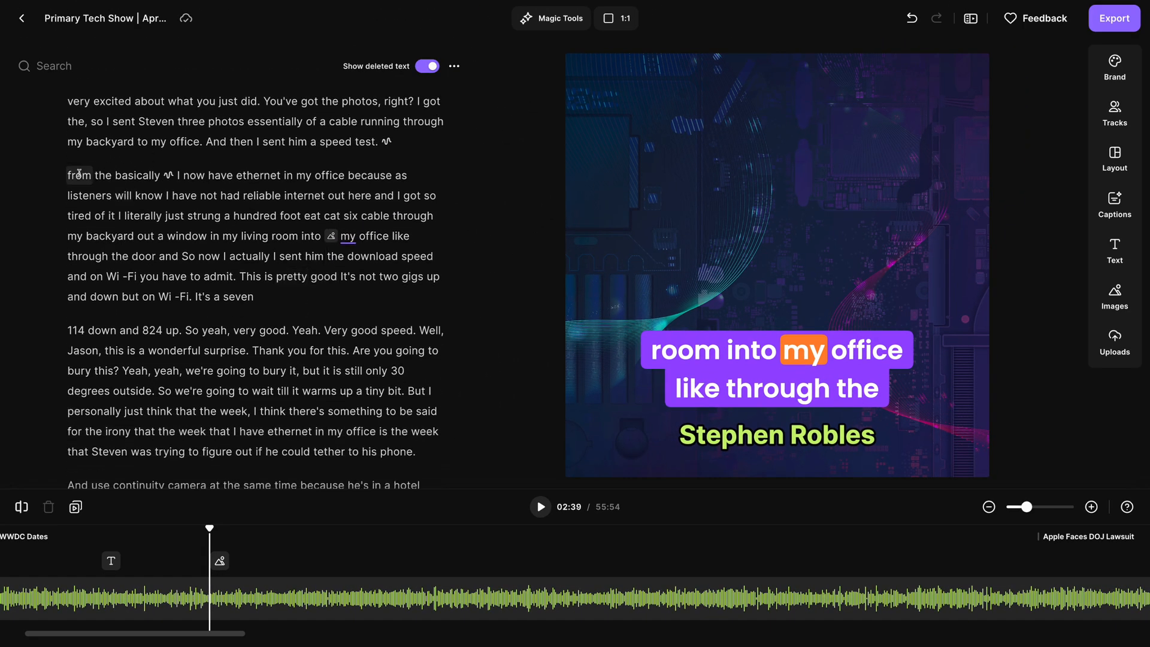
drag(69, 175, 351, 331)
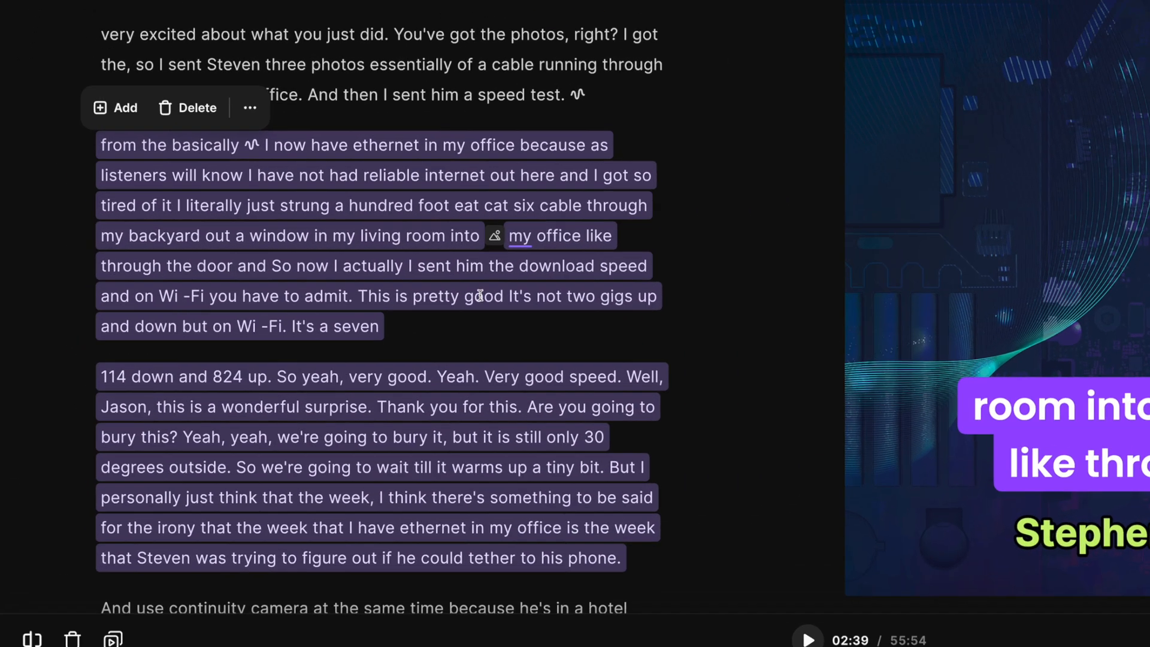
Step: Keep only the selected ethernet passage, cutting the runtime to 00:55
click(249, 106)
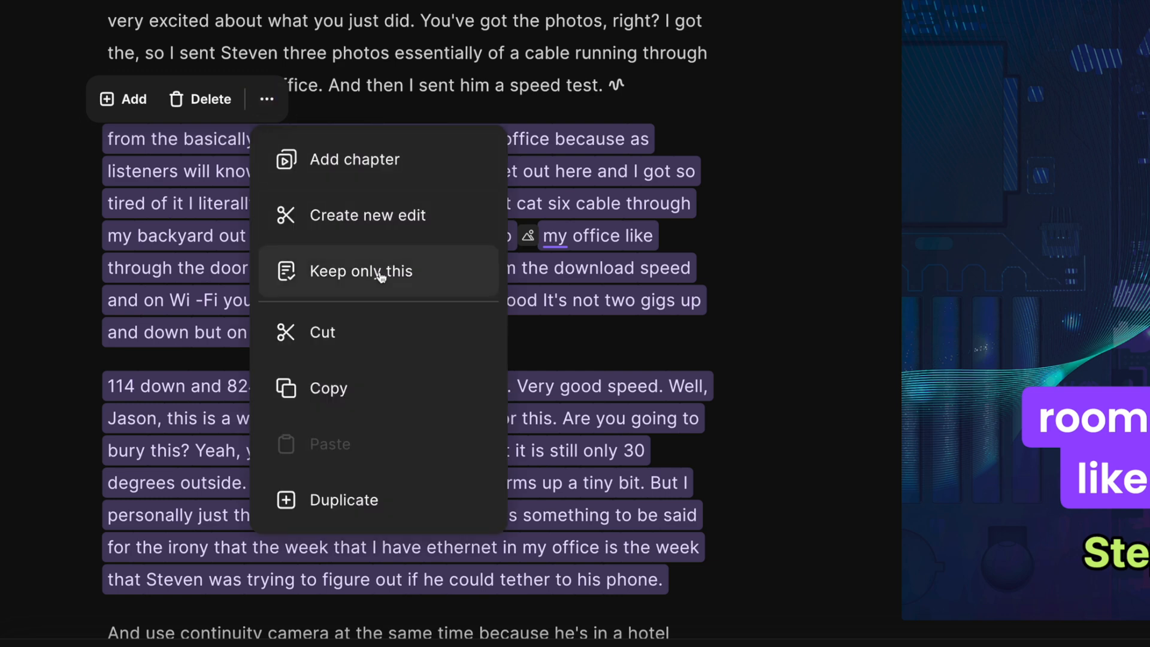
mouse_move(382, 277)
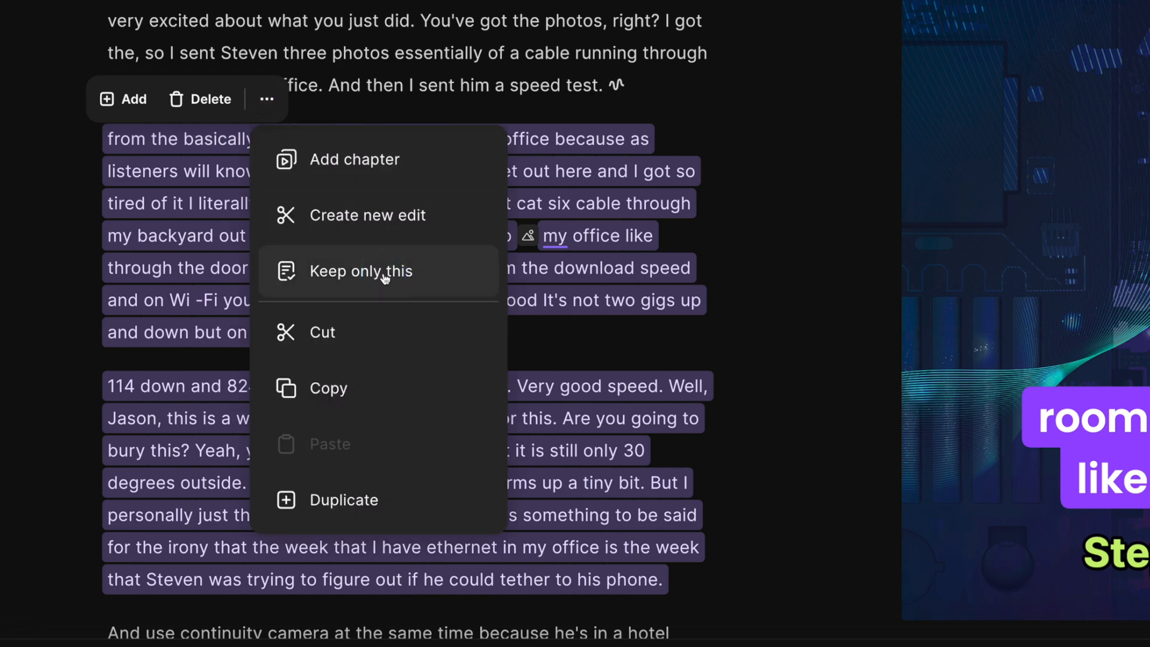
click(361, 272)
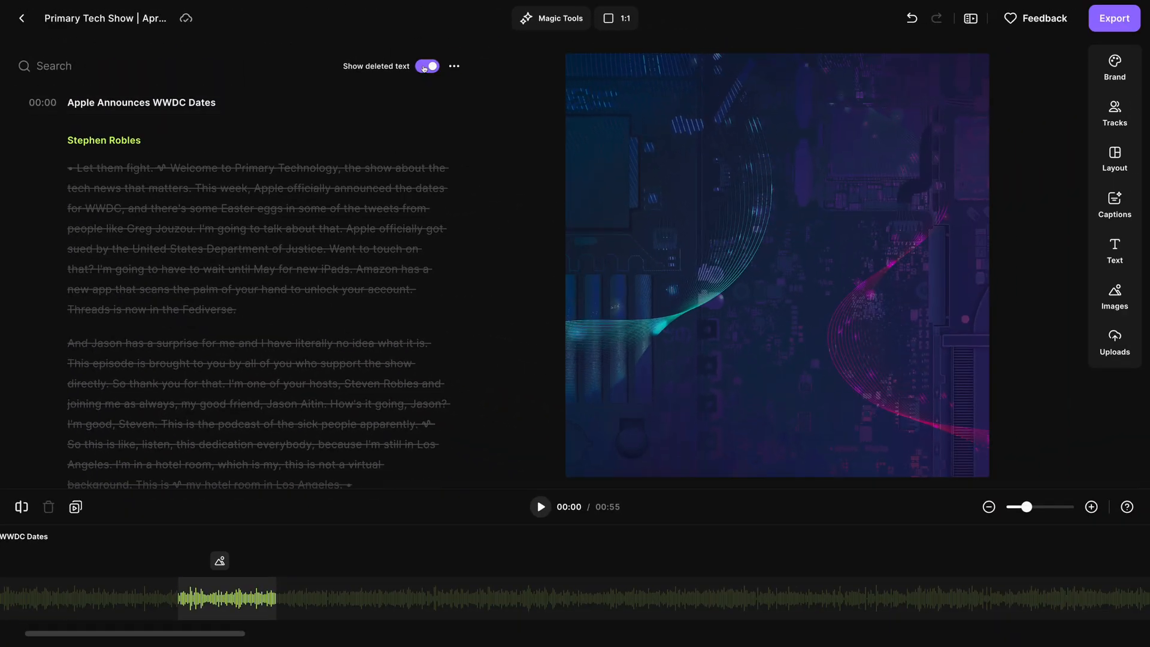
Step: Hide the deleted transcript text and play back the trimmed audiogram
click(426, 66)
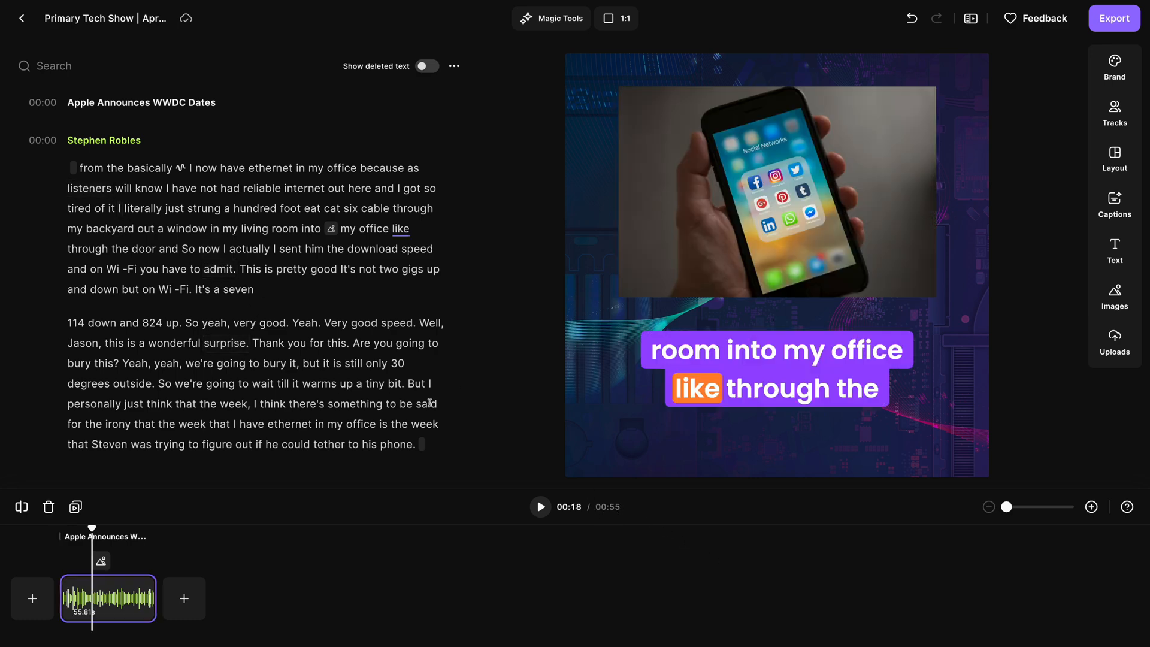
click(540, 507)
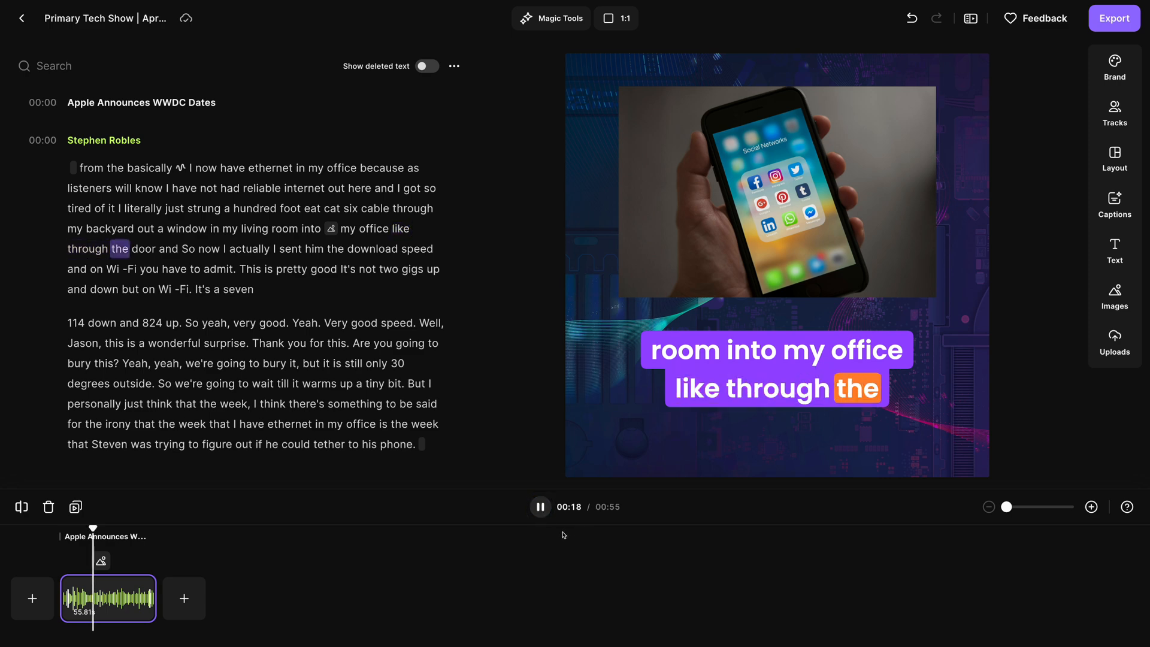